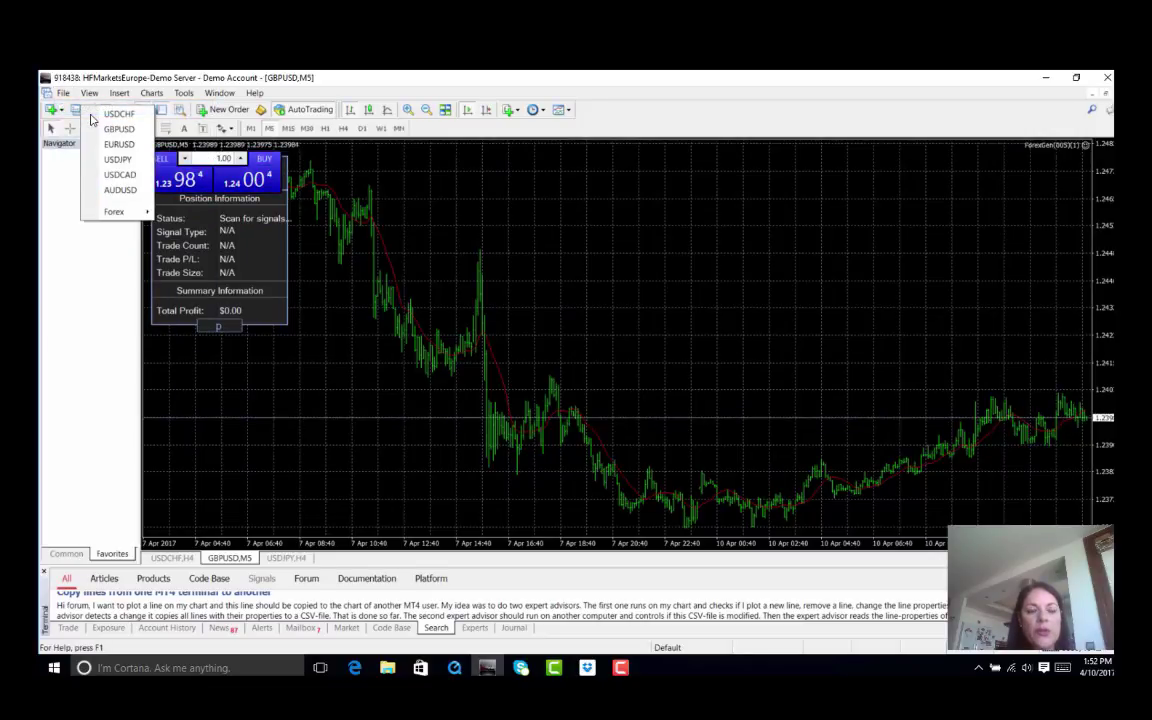
mouse_move(118, 113)
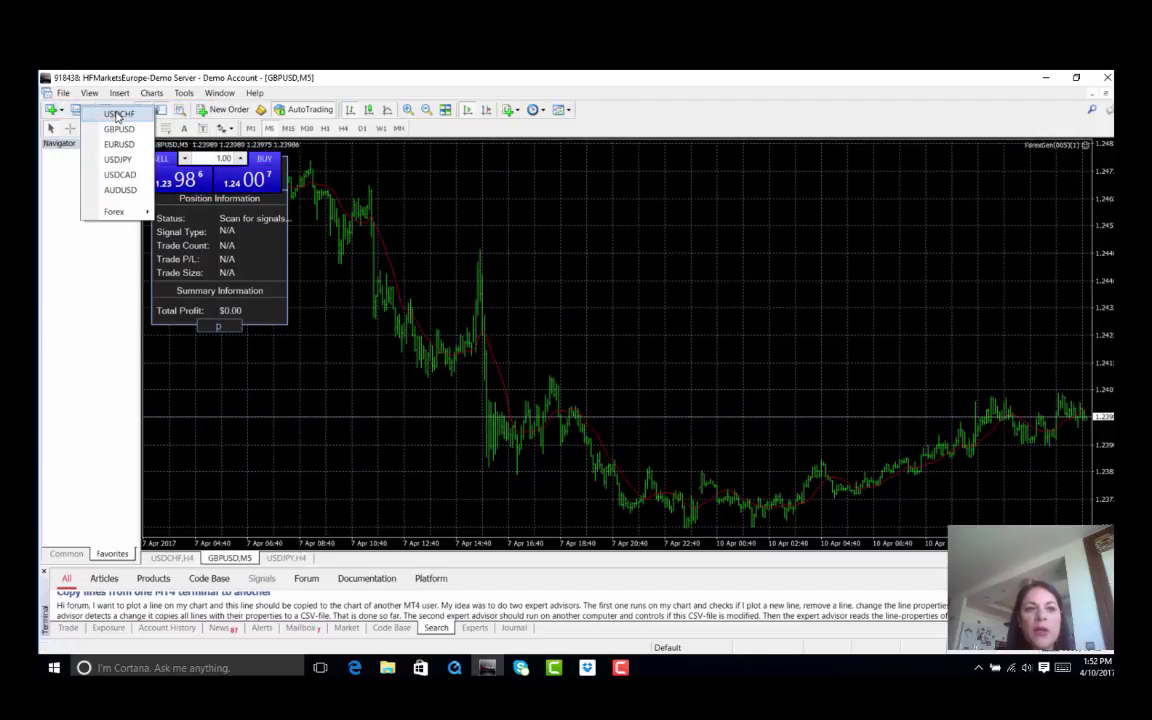
mouse_move(118, 130)
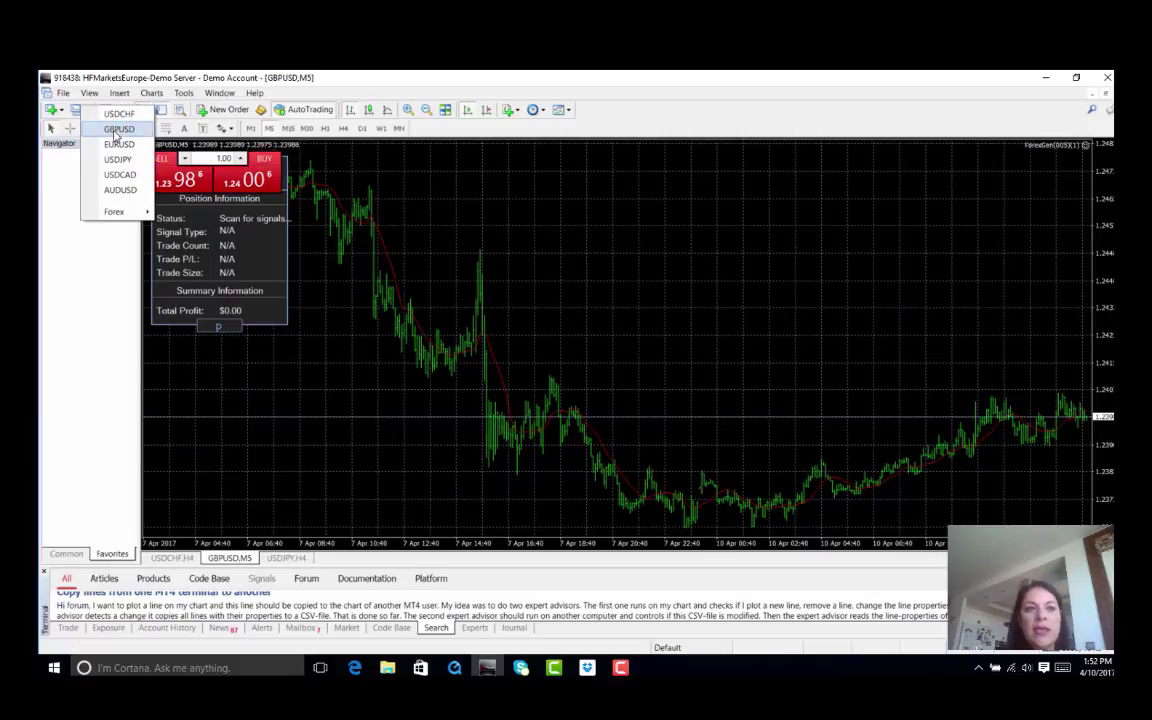
mouse_move(118, 144)
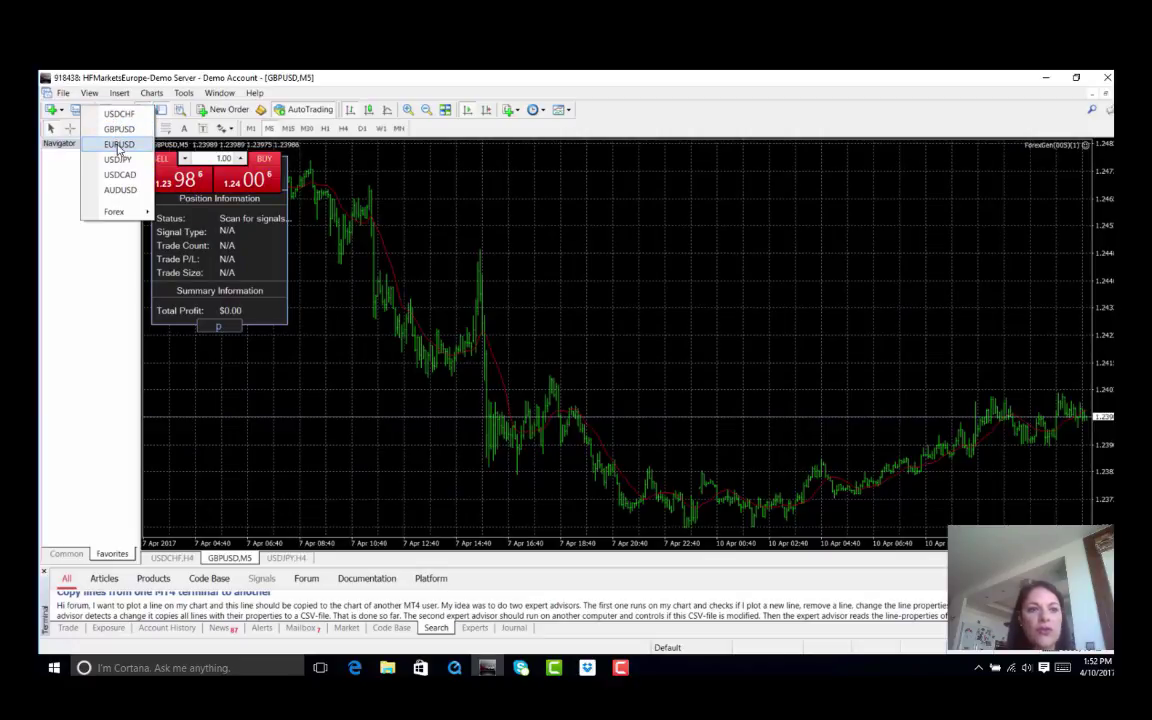
- Open a new EURUSD chart from the New Chart symbol list
click(119, 143)
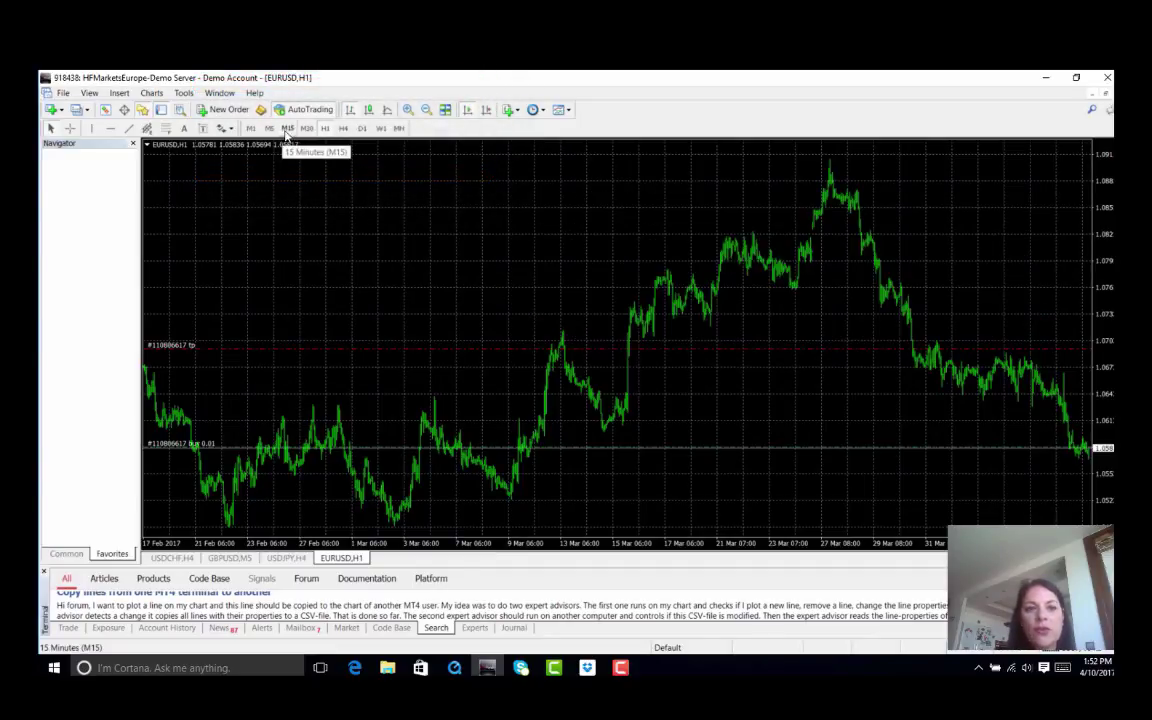
- Switch the EURUSD chart from hourly to the M15 timeframe
click(287, 127)
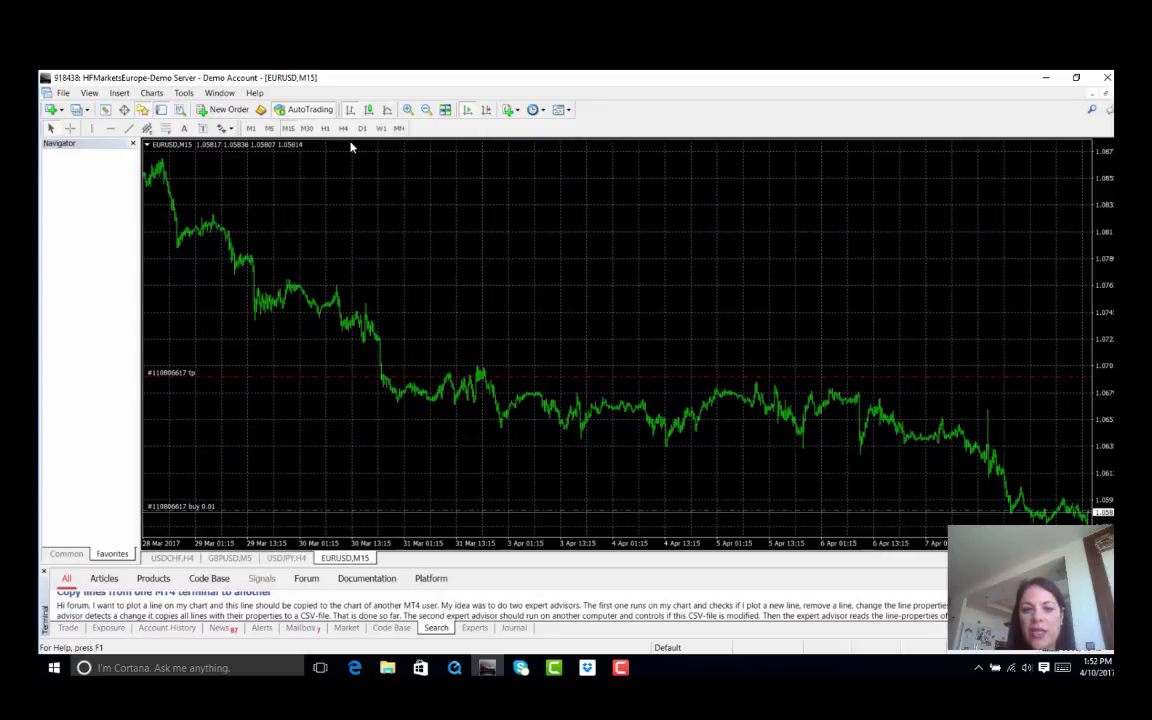
mouse_move(480, 398)
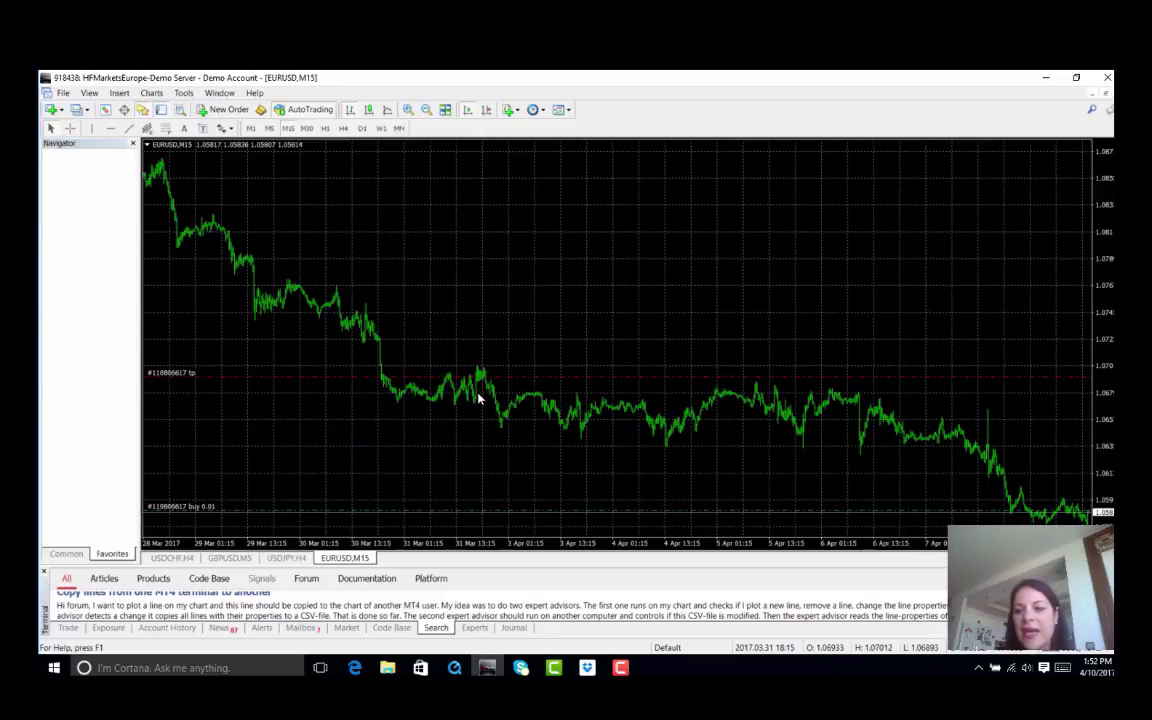
mouse_move(666, 421)
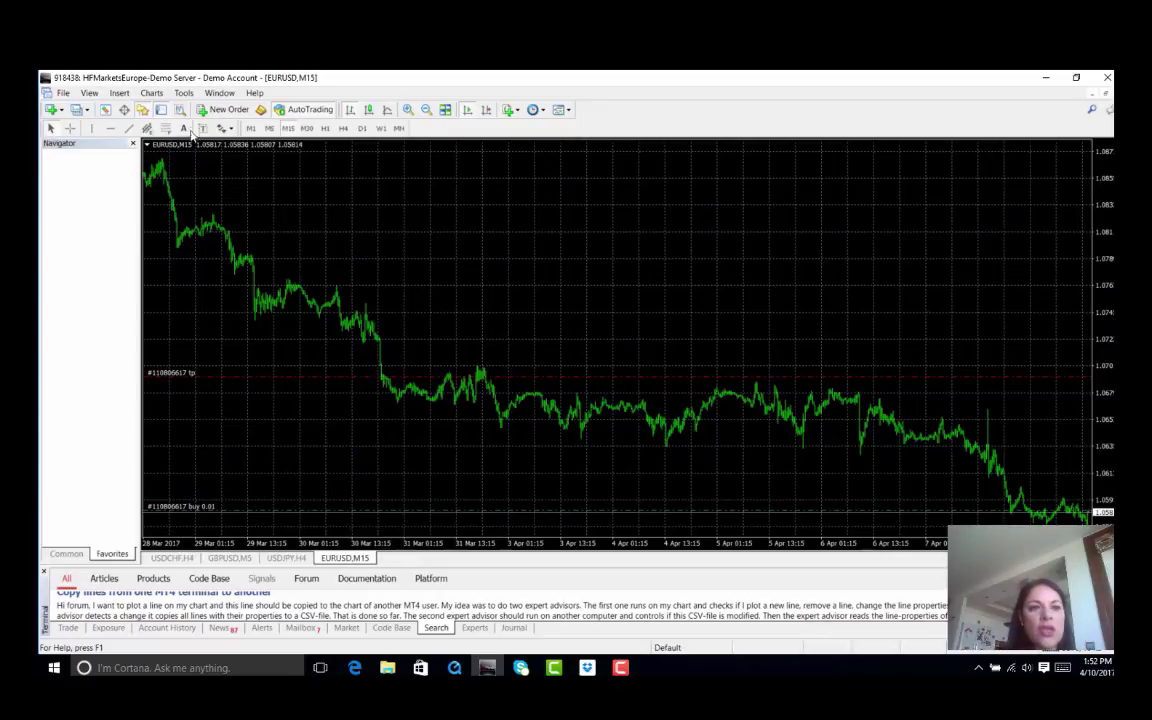
- Browse the Tools and Charts menus, then zoom in twice to about 7–10 April
click(183, 92)
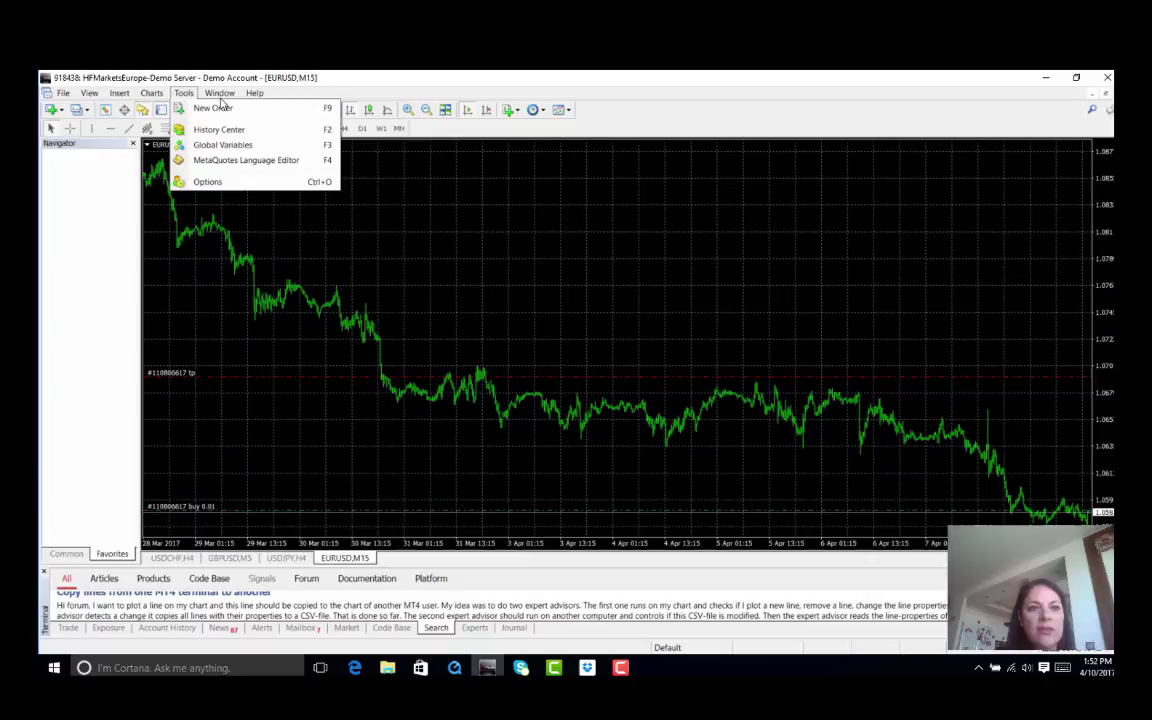
click(151, 92)
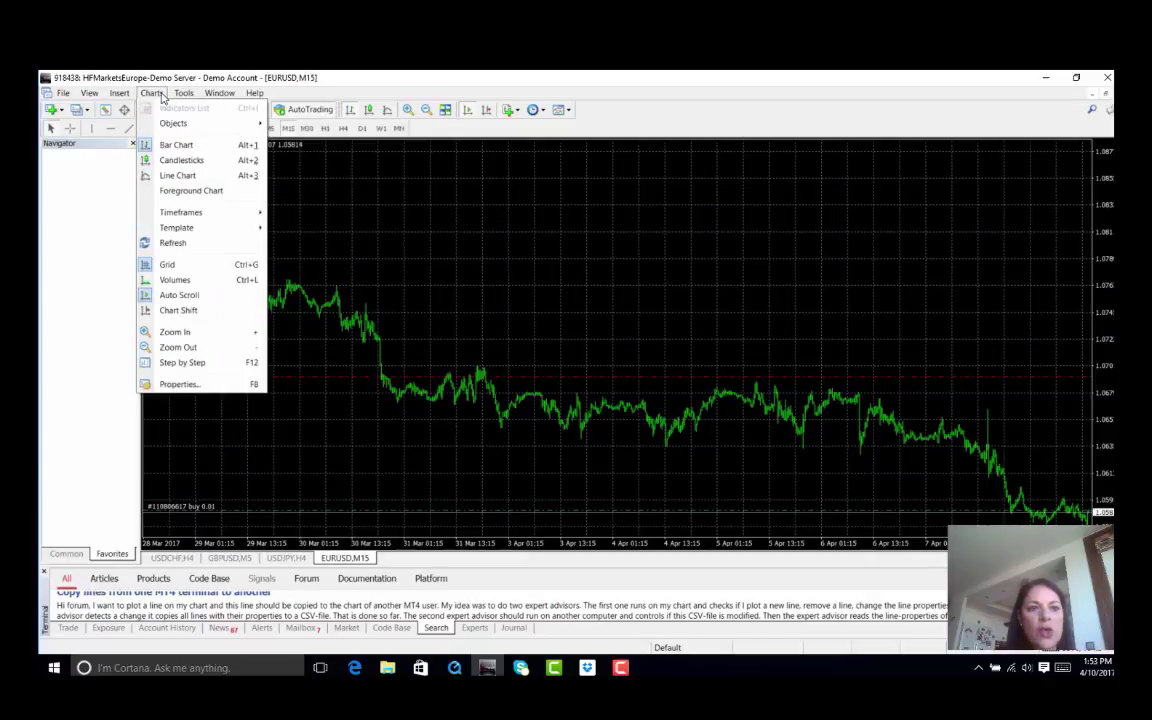
click(181, 160)
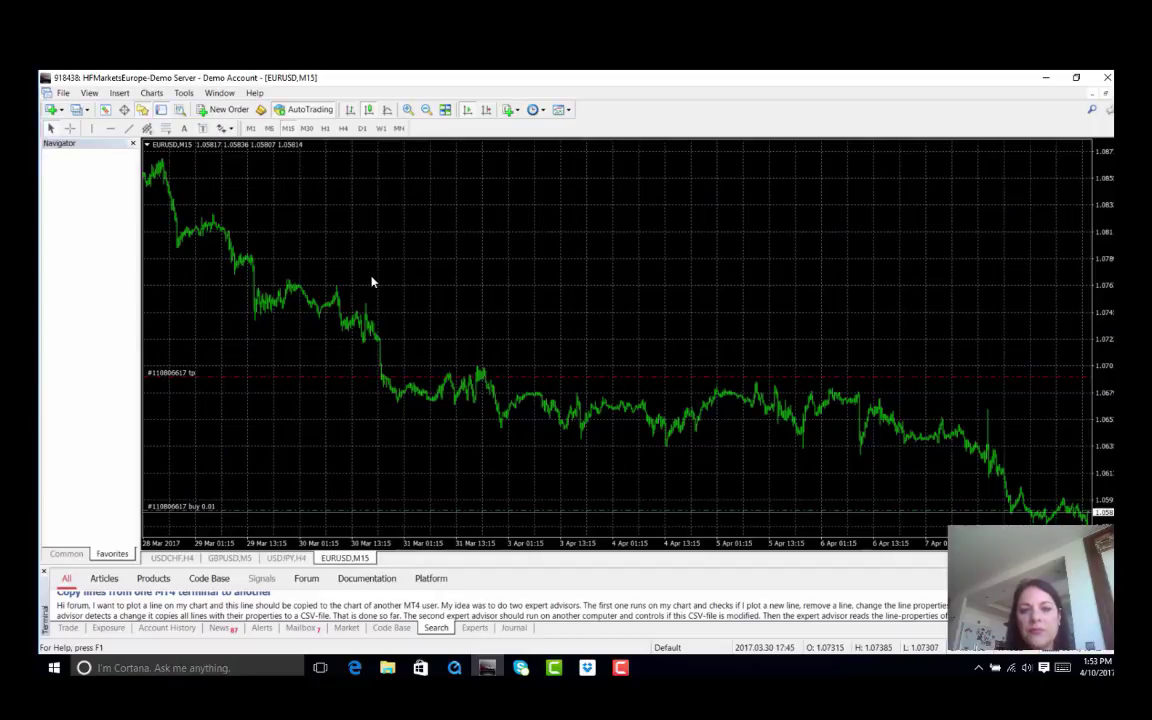
mouse_move(407, 110)
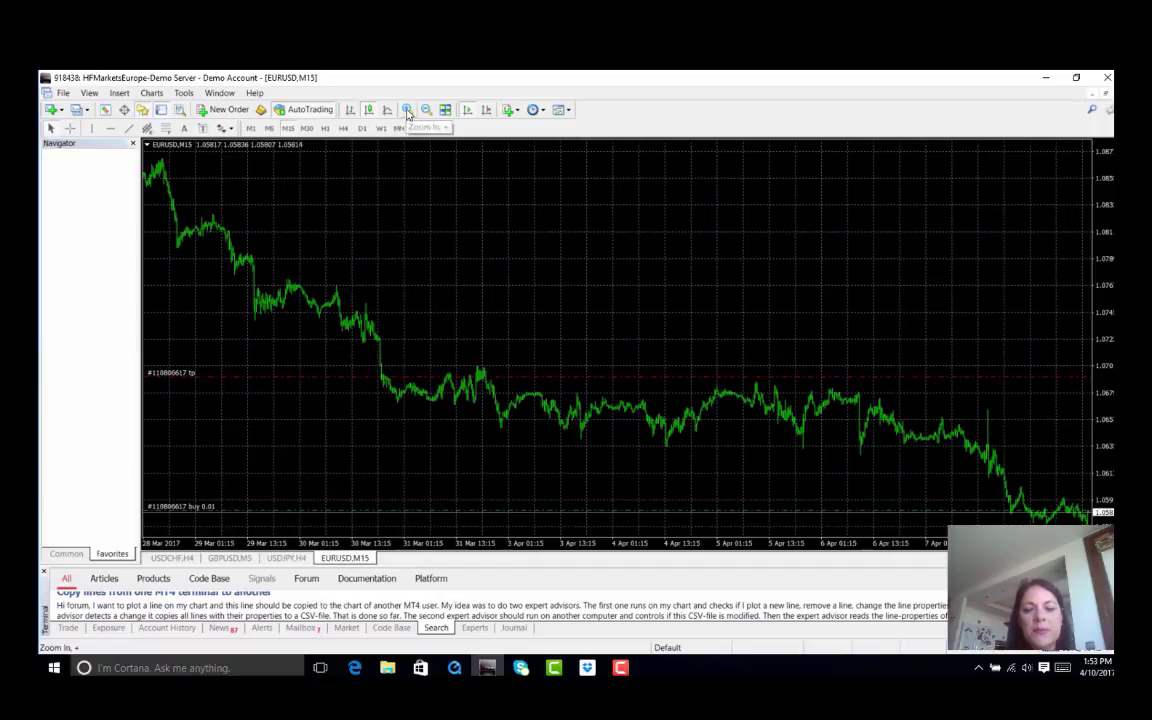
click(407, 110)
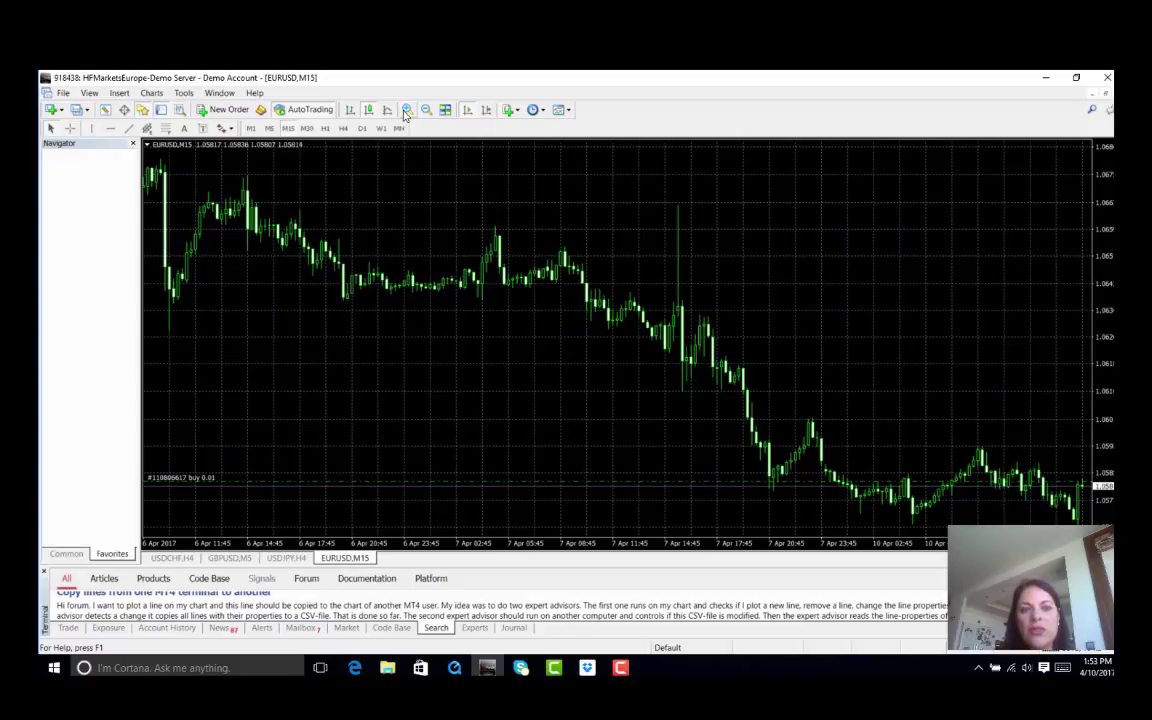
click(407, 110)
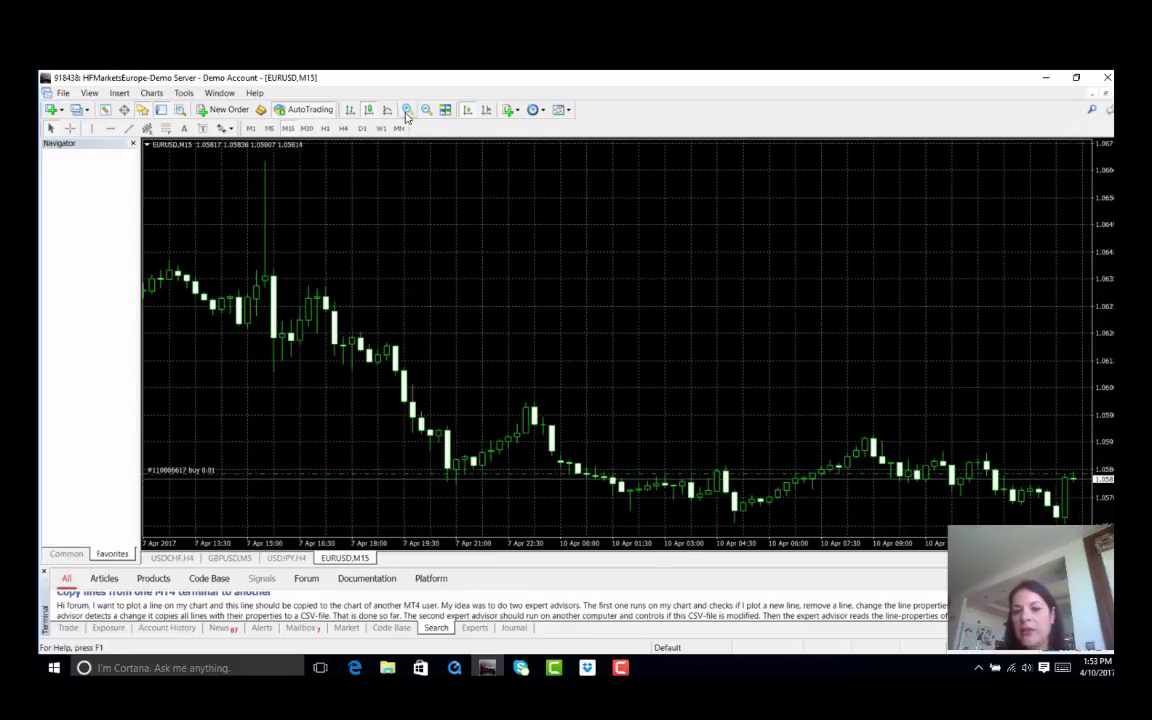
mouse_move(493, 262)
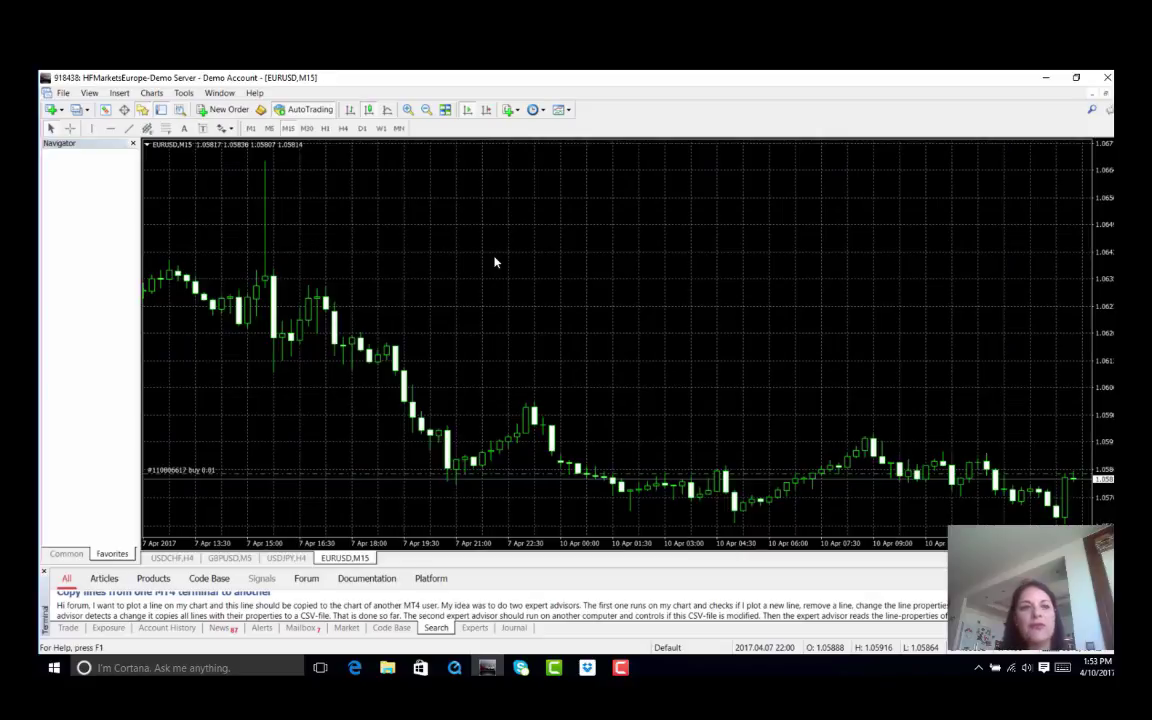
mouse_move(352, 231)
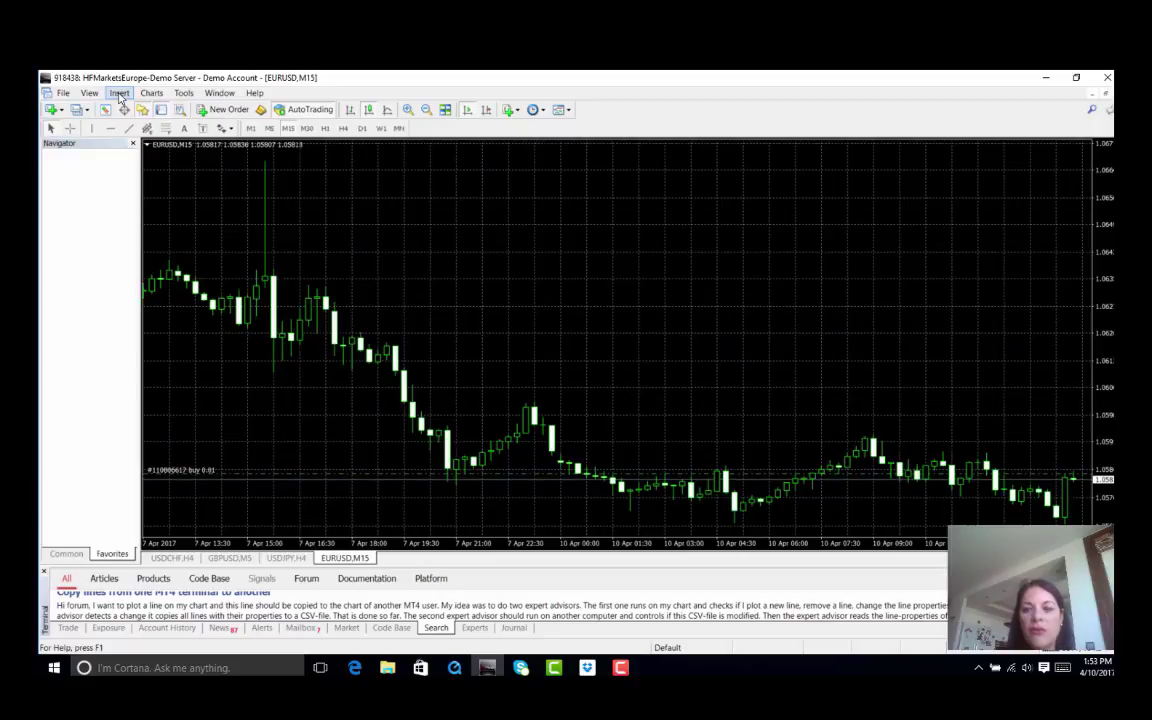
- Choose Trendline by Angle from the Insert menu's line tools
click(119, 93)
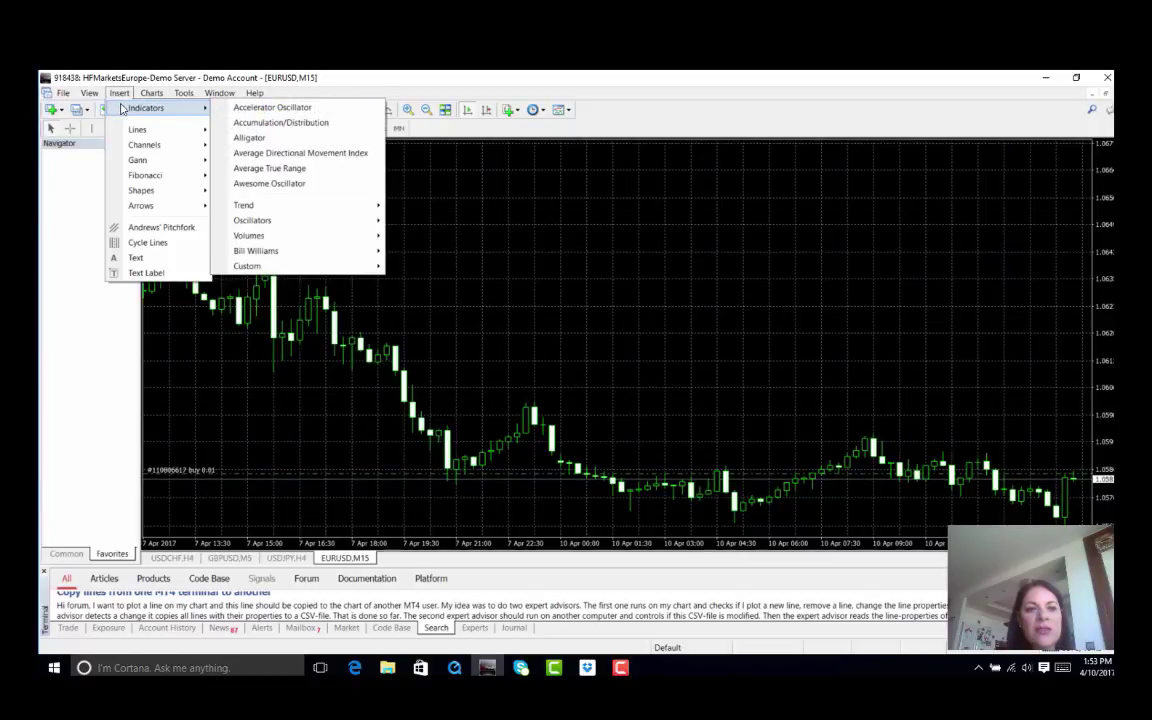
mouse_move(175, 113)
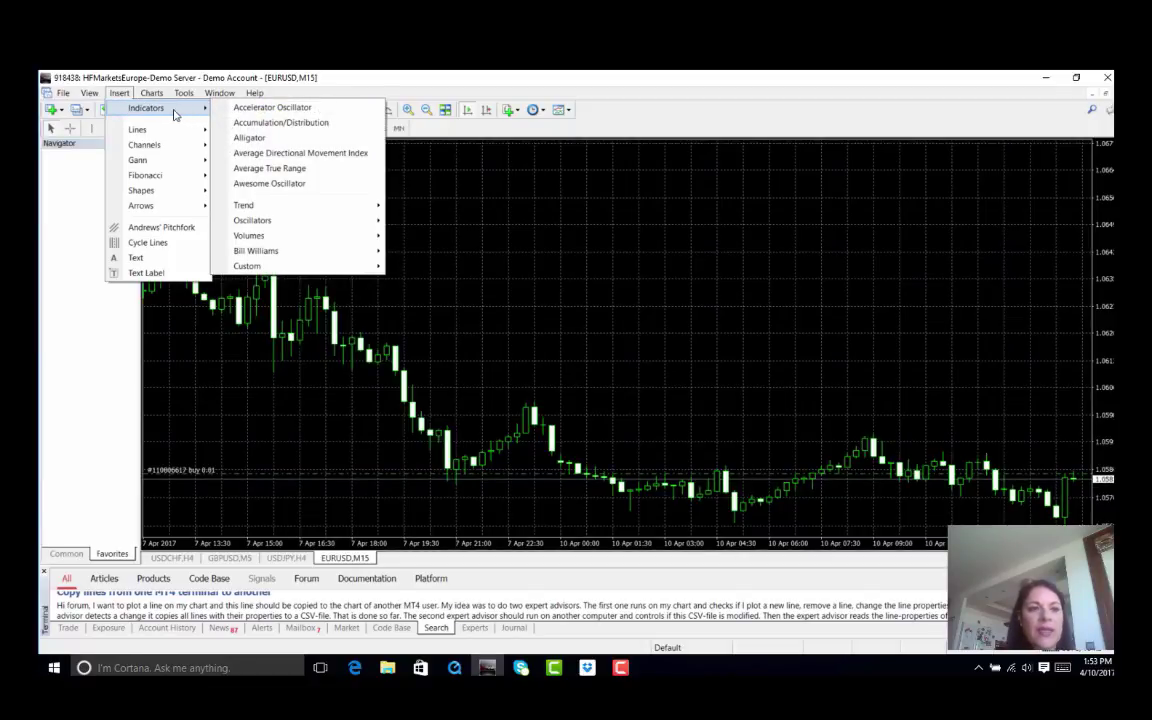
mouse_move(137, 129)
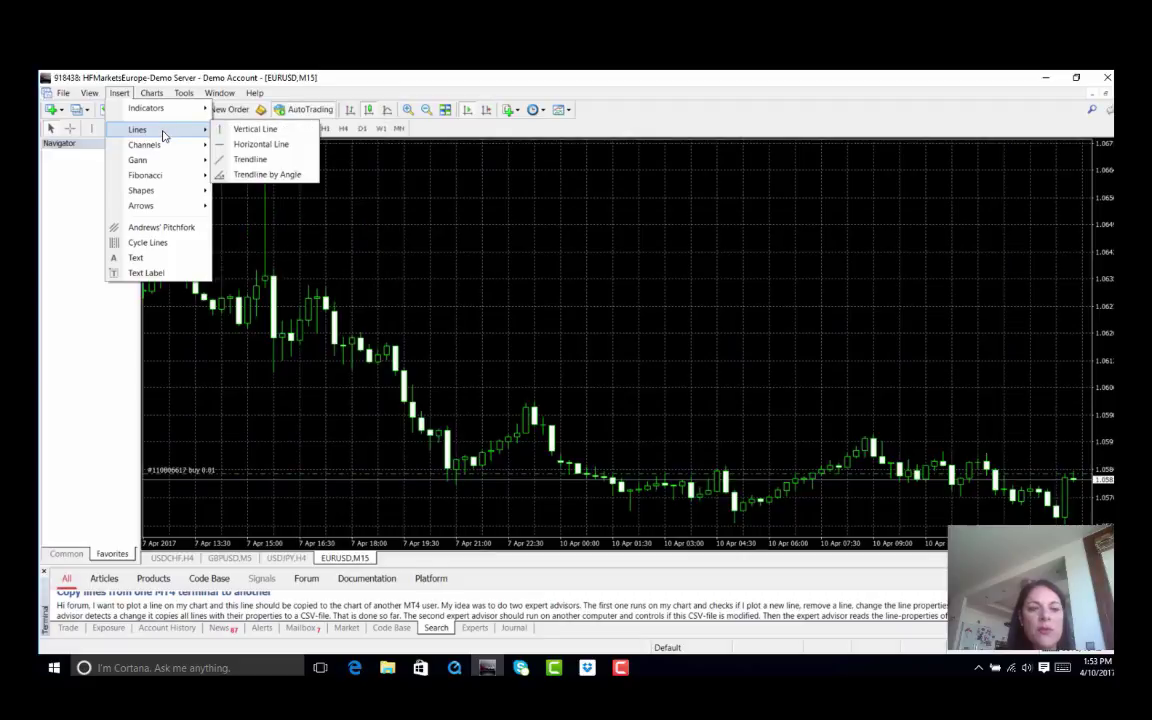
mouse_move(183, 133)
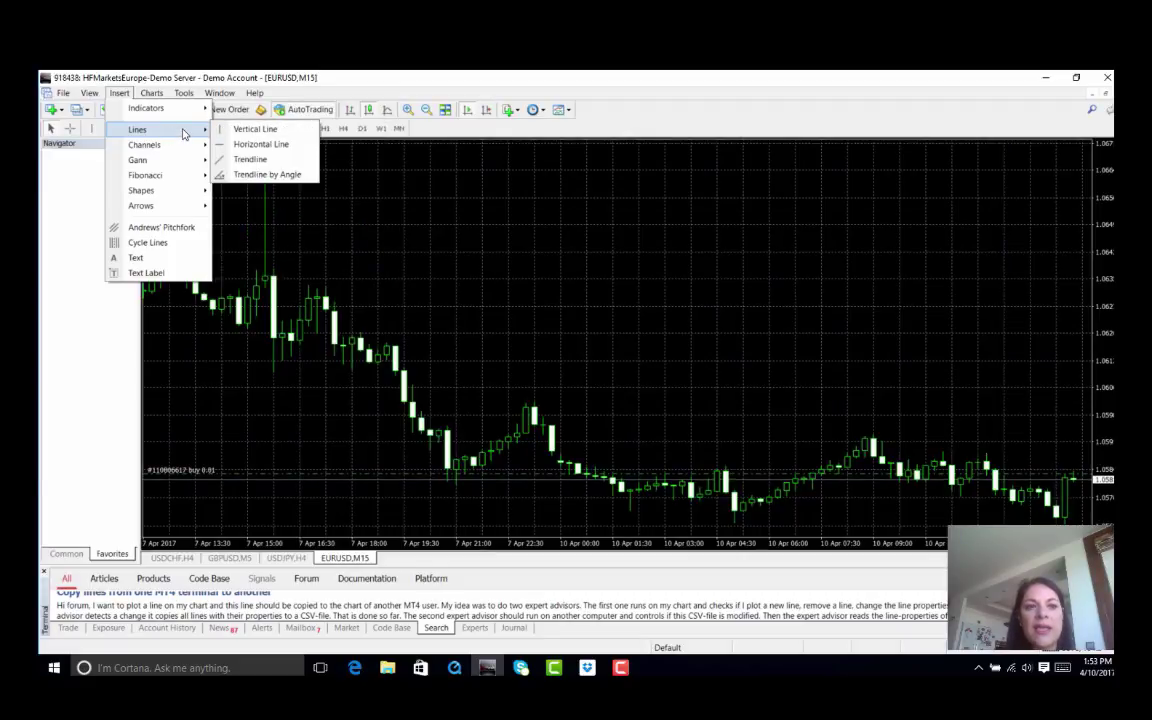
mouse_move(255, 128)
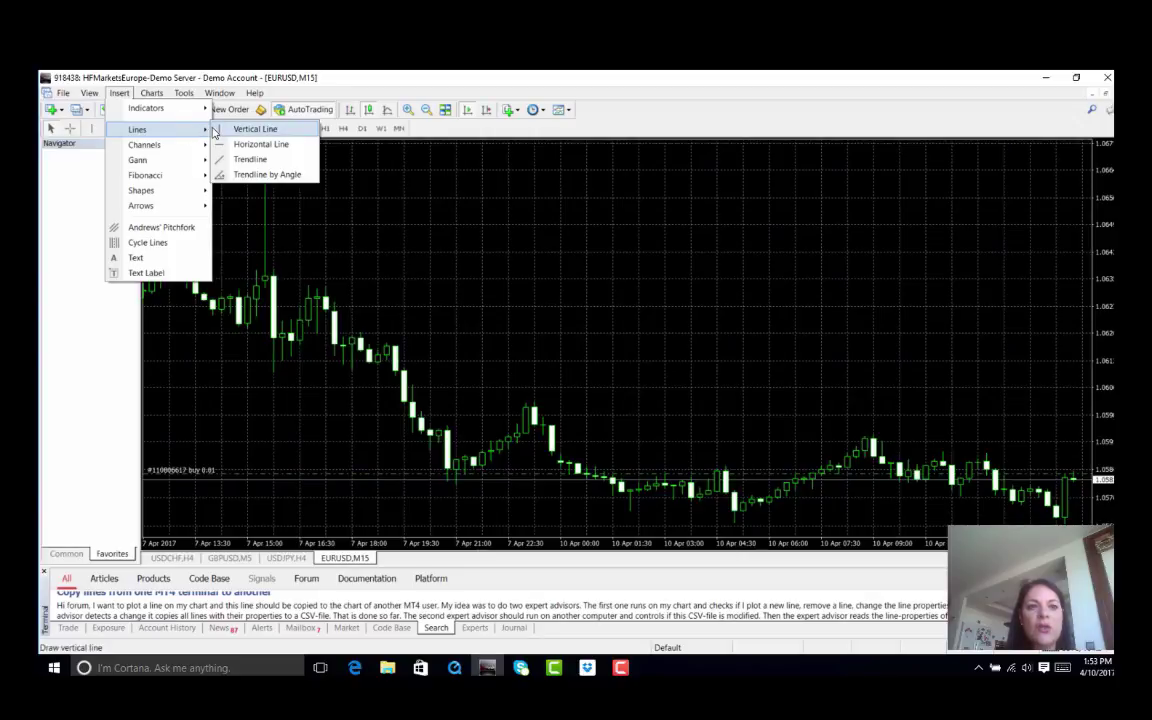
mouse_move(267, 174)
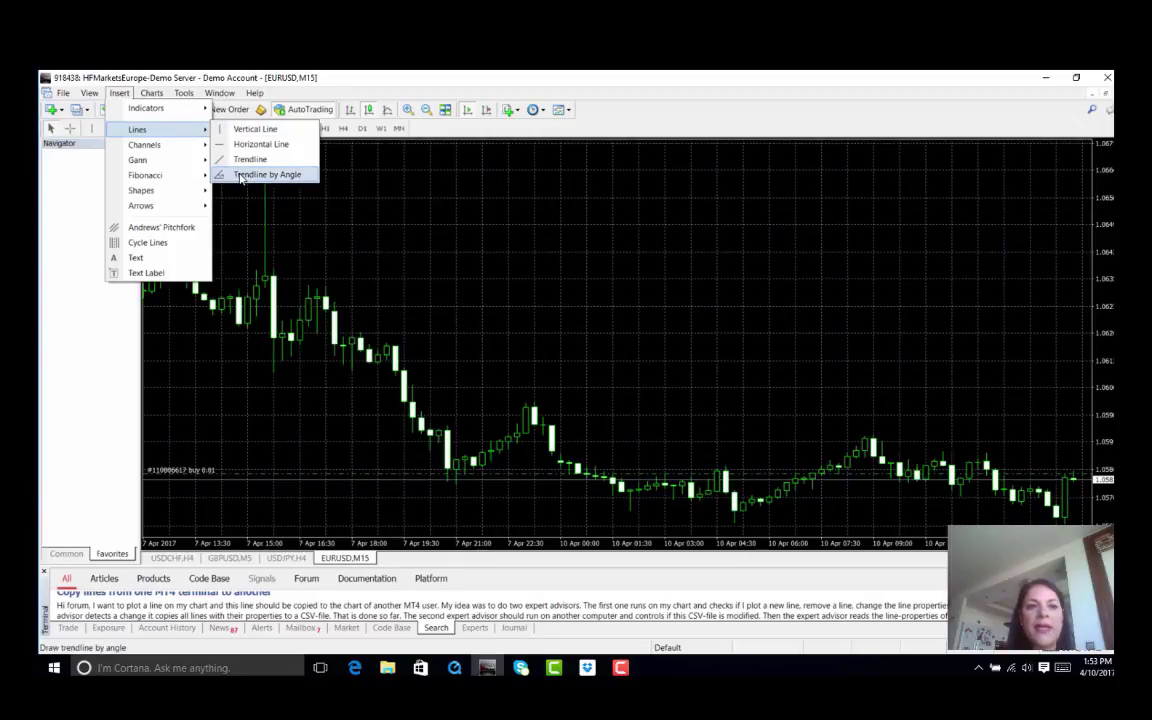
click(267, 174)
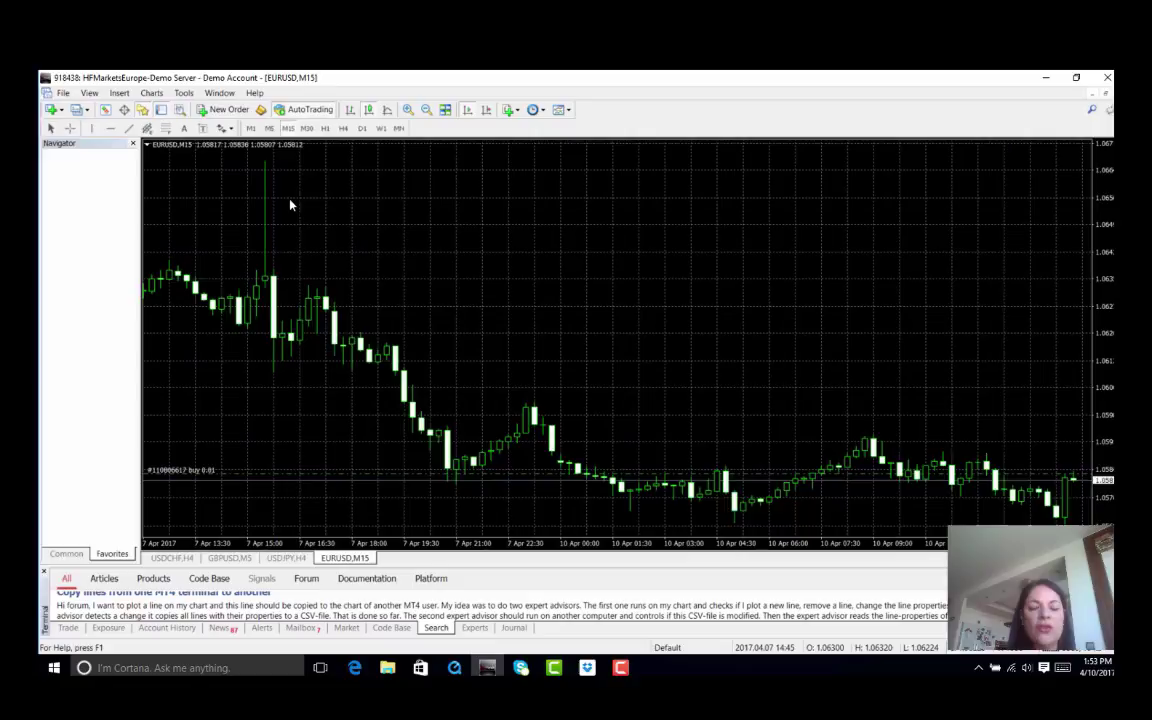
mouse_move(860, 423)
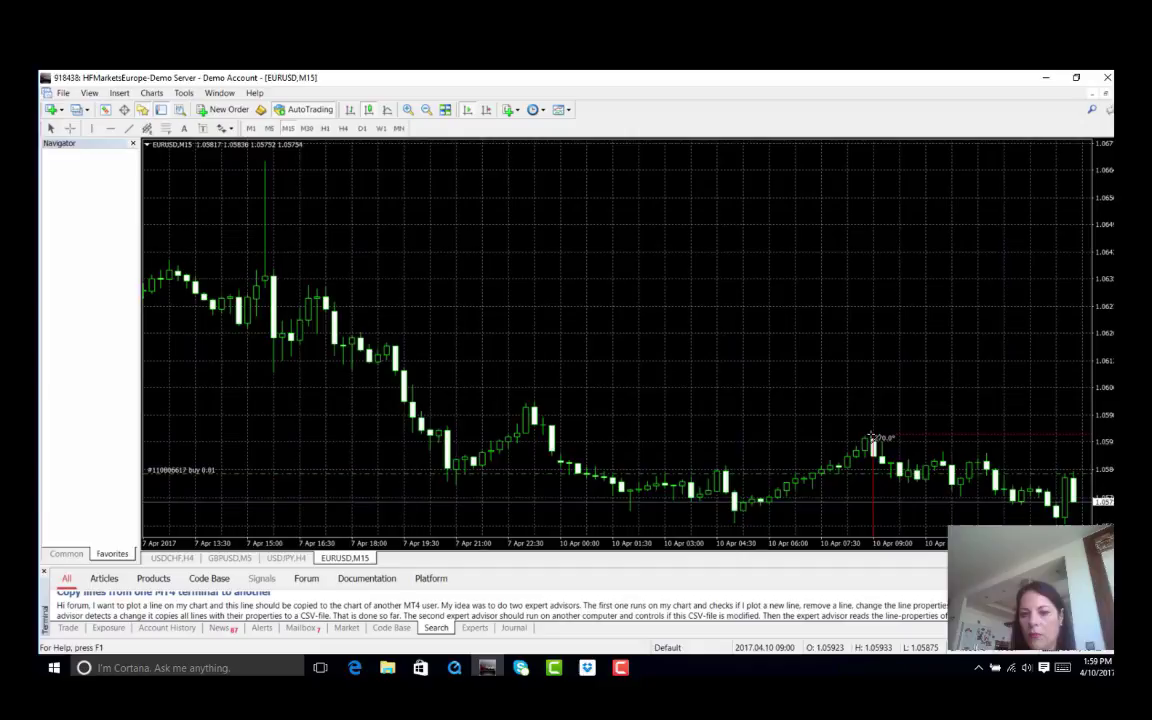
mouse_move(873, 448)
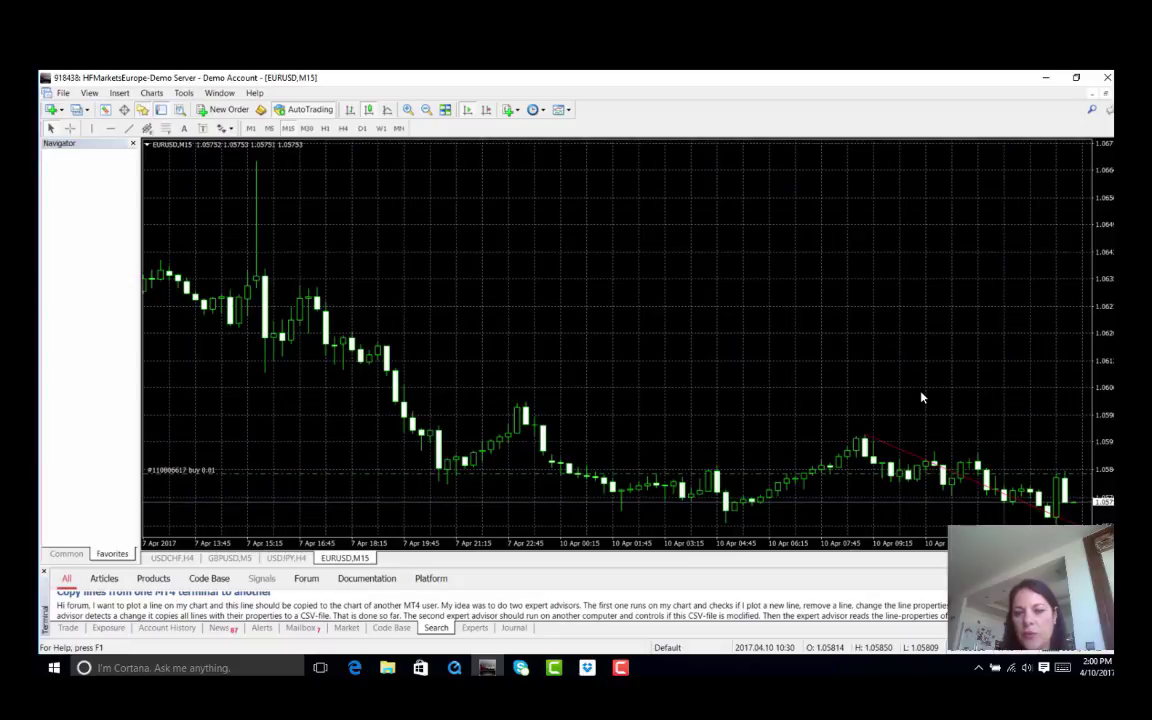
mouse_move(910, 445)
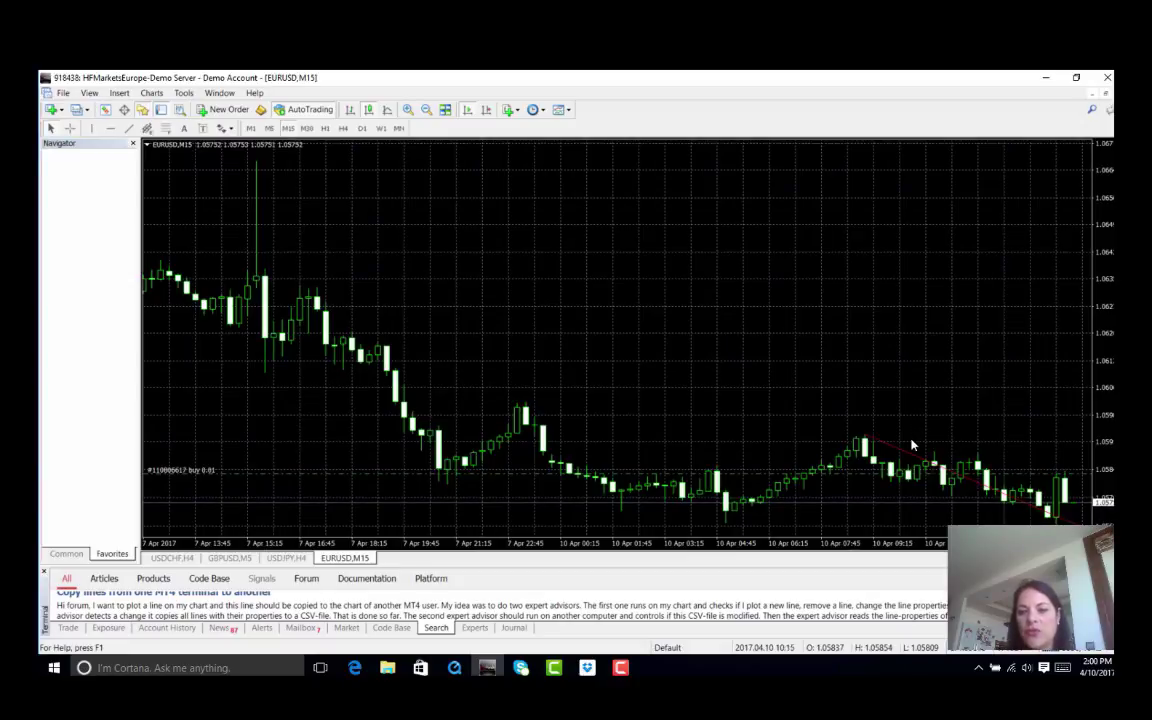
mouse_move(910, 450)
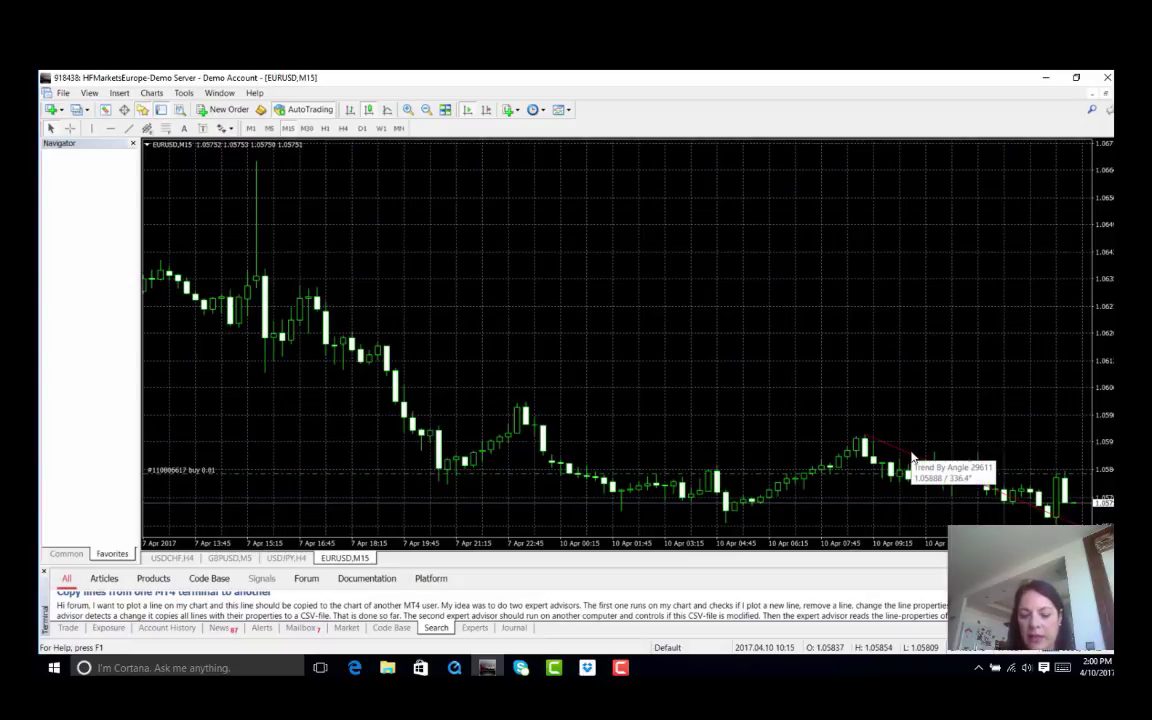
- Delete the Trend By Angle object using the chart's Objects List
right_click(910, 455)
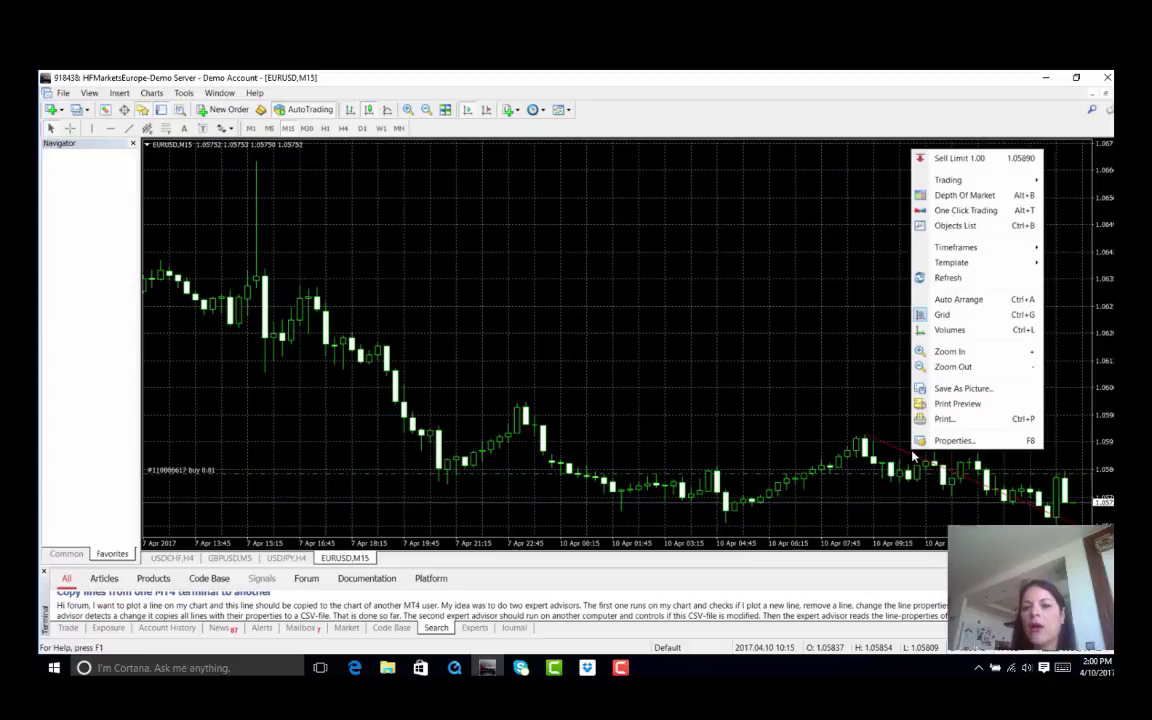
mouse_move(949, 330)
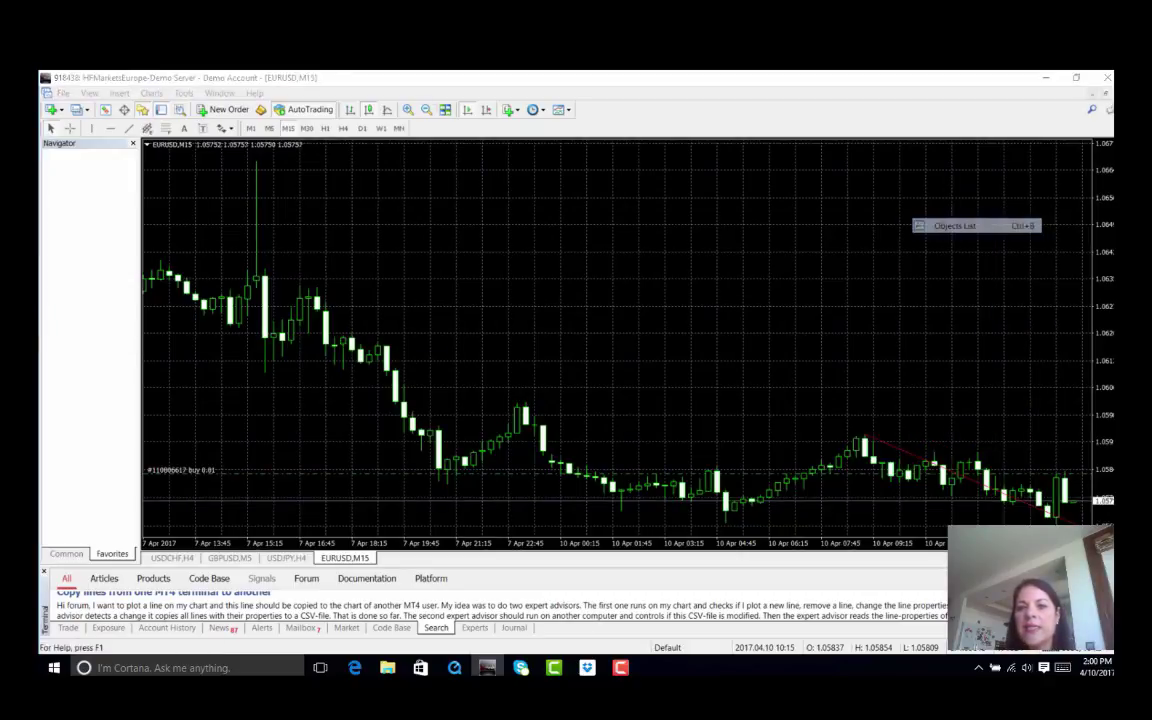
click(954, 225)
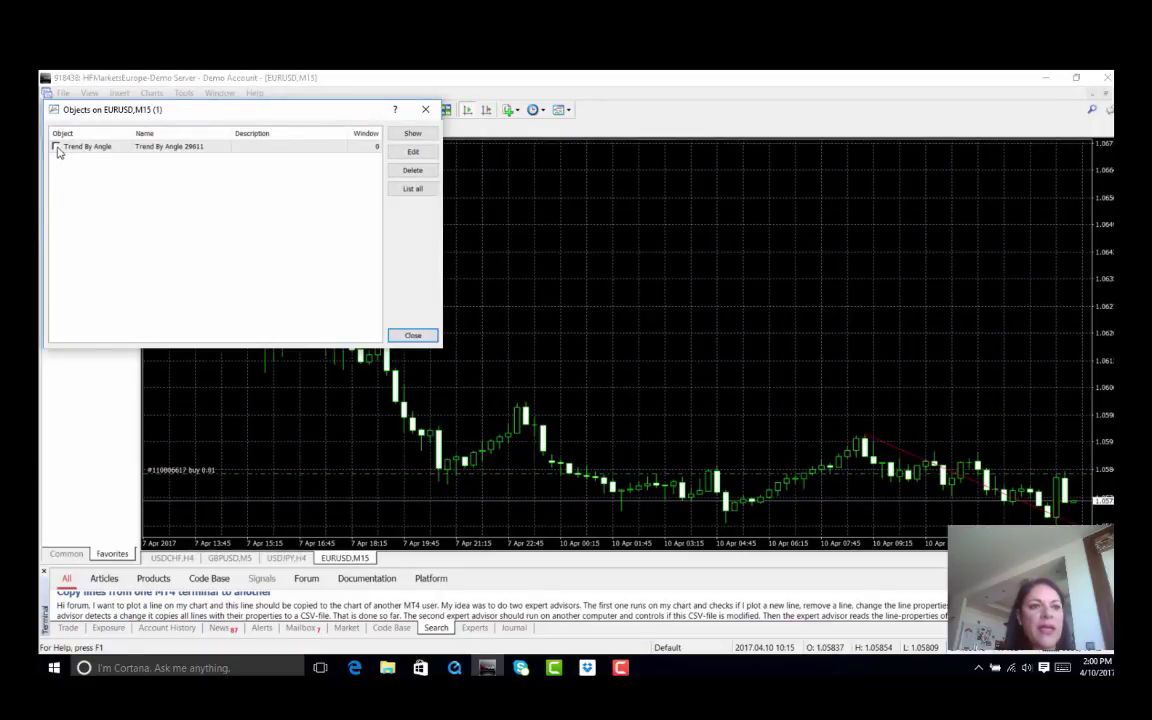
click(90, 146)
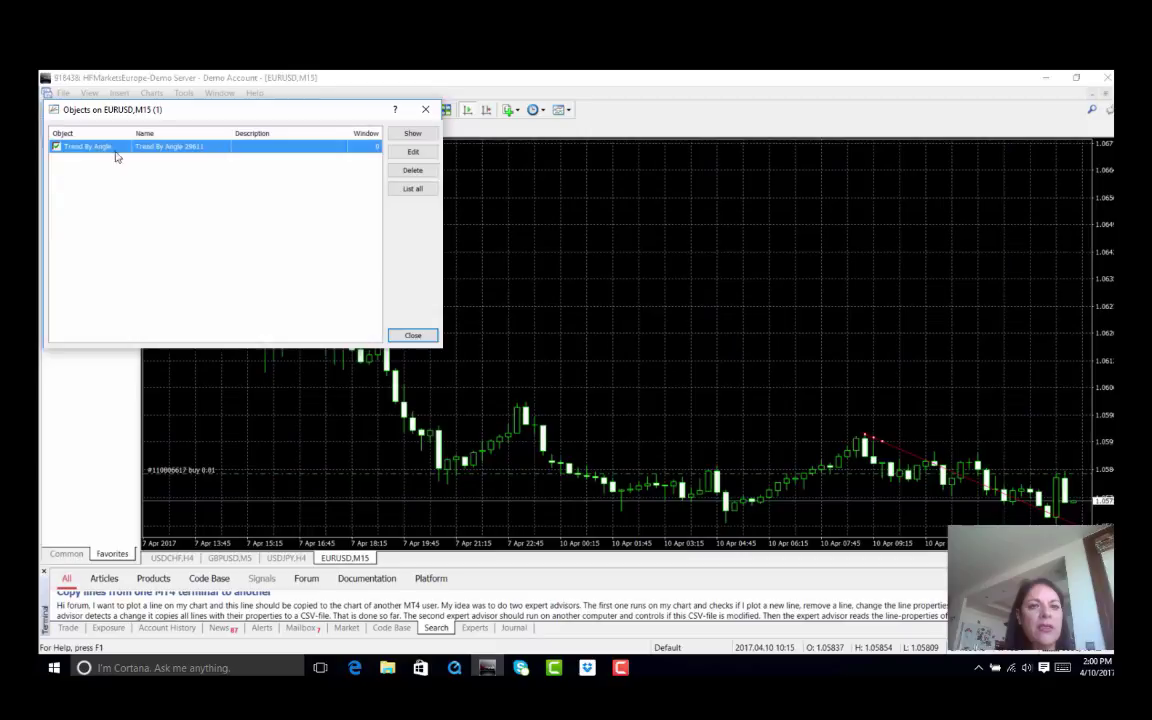
mouse_move(412, 170)
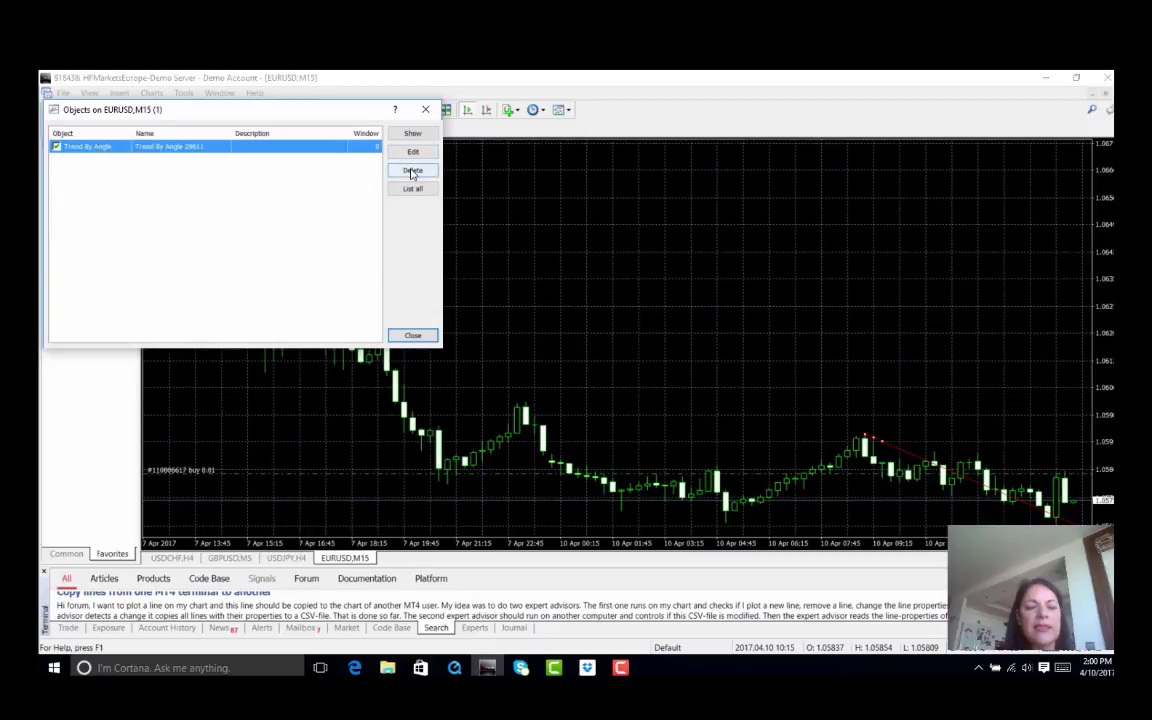
click(412, 169)
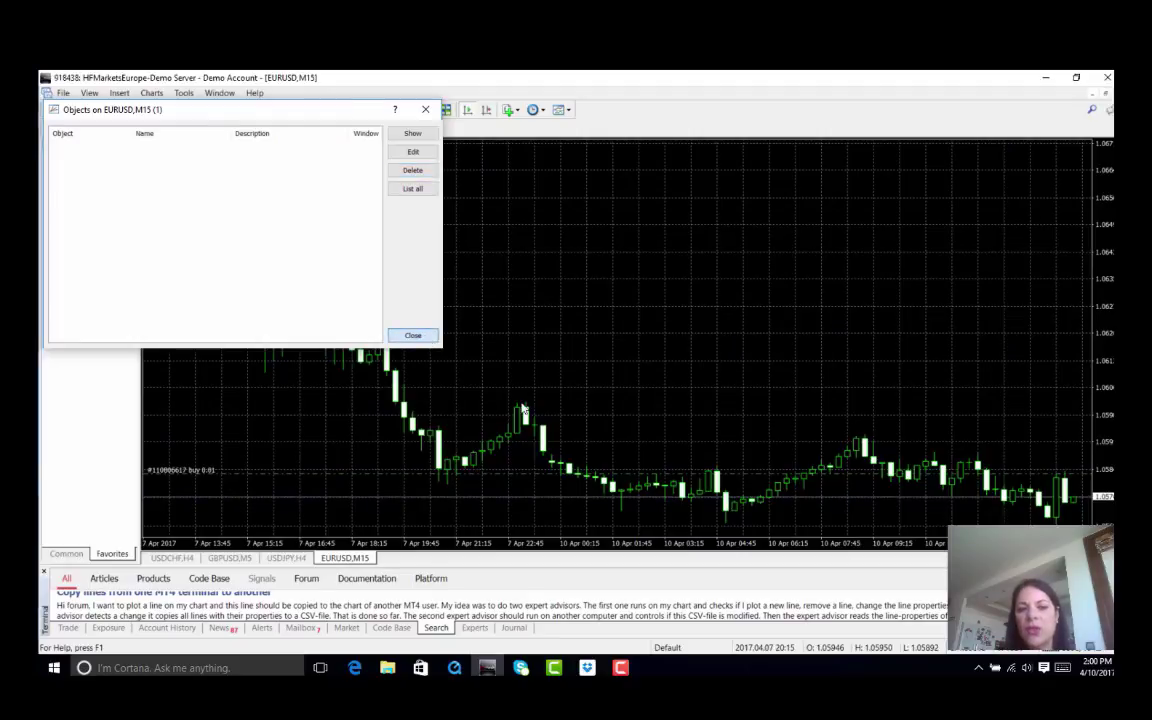
click(412, 335)
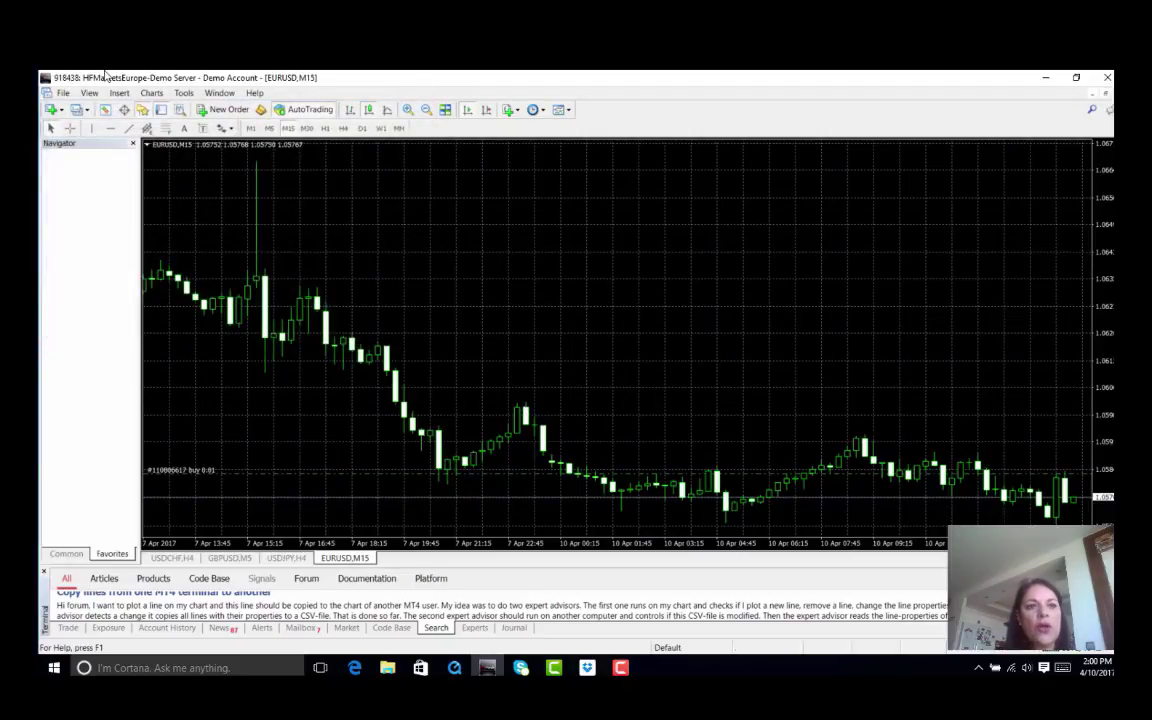
- Open the Bollinger Bands dialog under Insert > Indicators > Trend
click(119, 92)
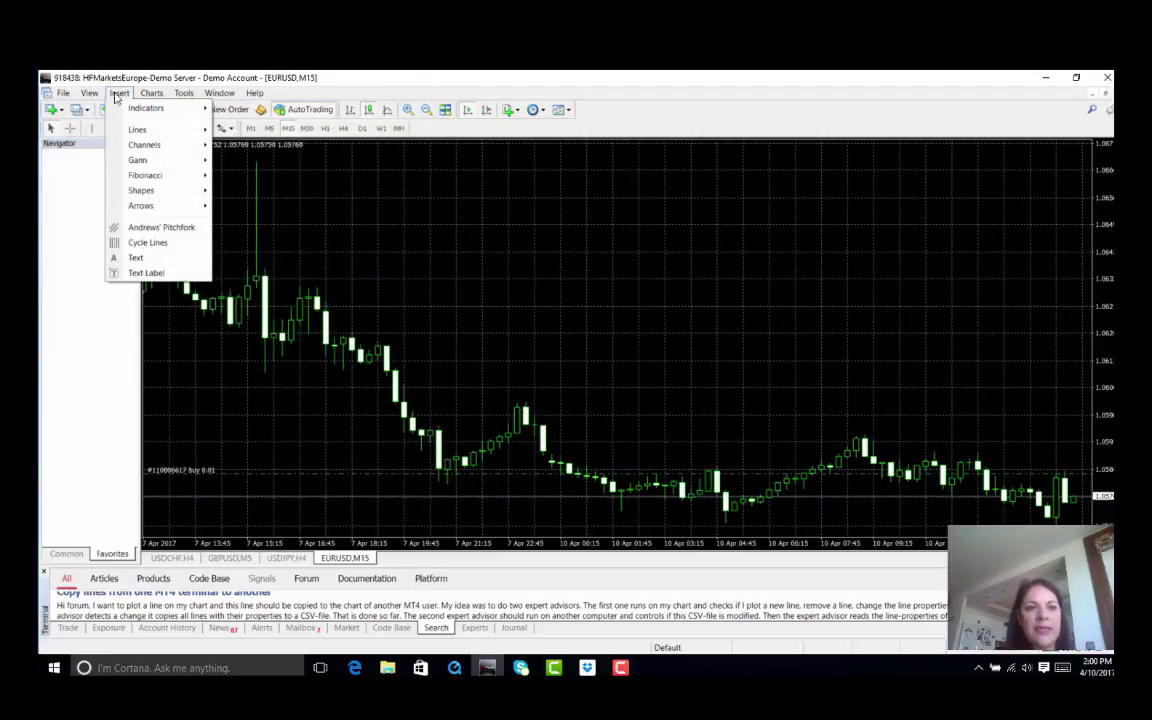
click(146, 107)
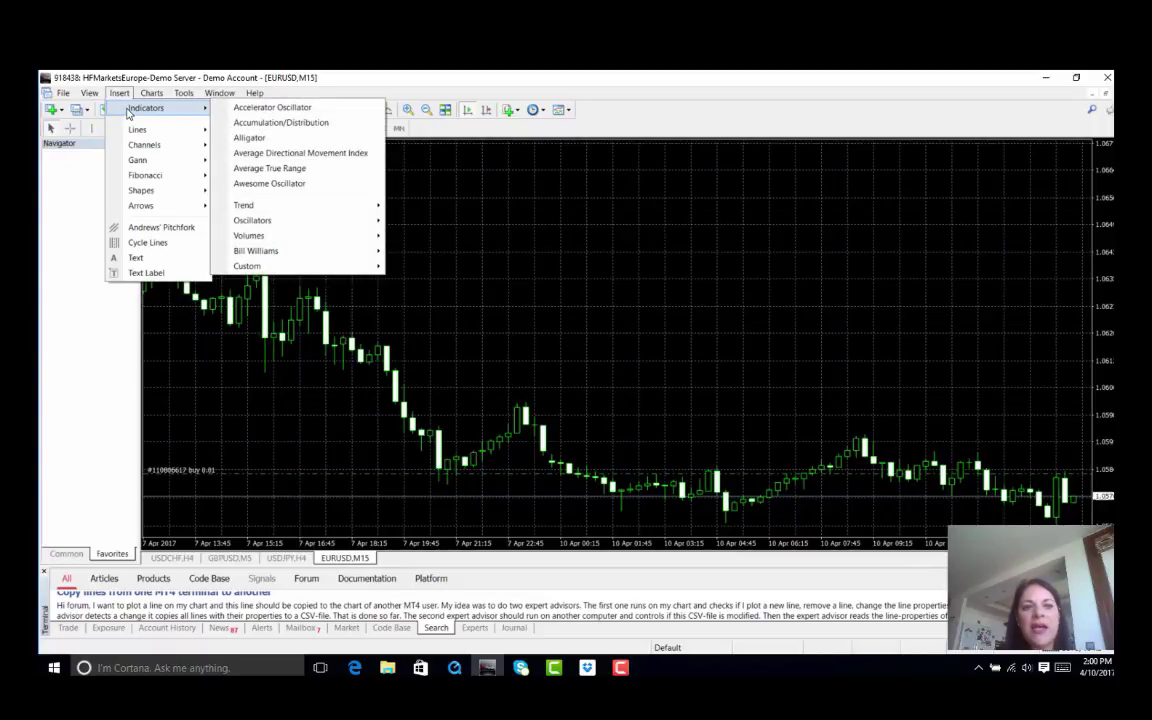
mouse_move(243, 205)
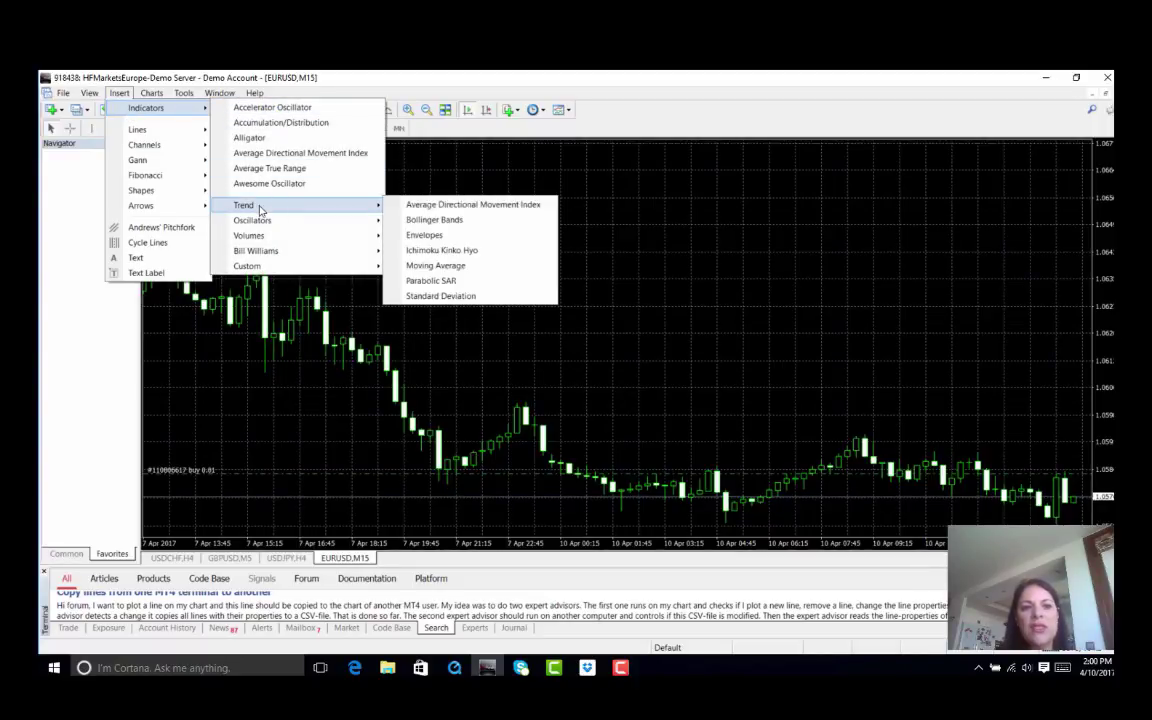
mouse_move(256, 251)
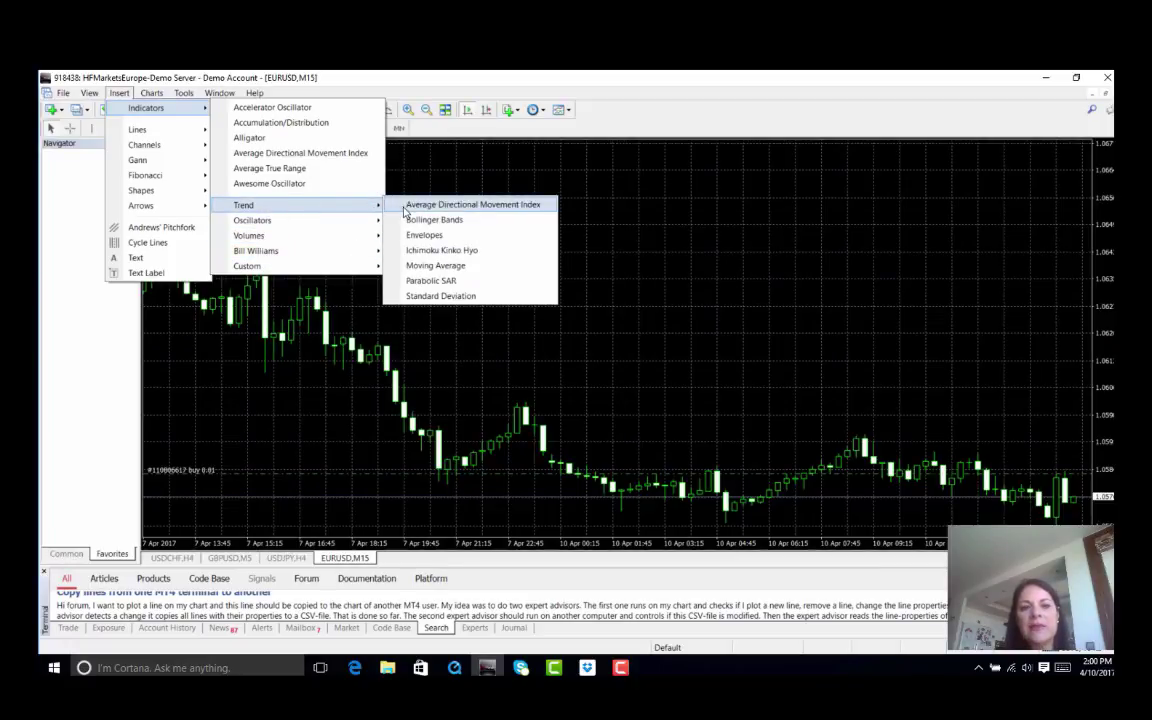
mouse_move(434, 219)
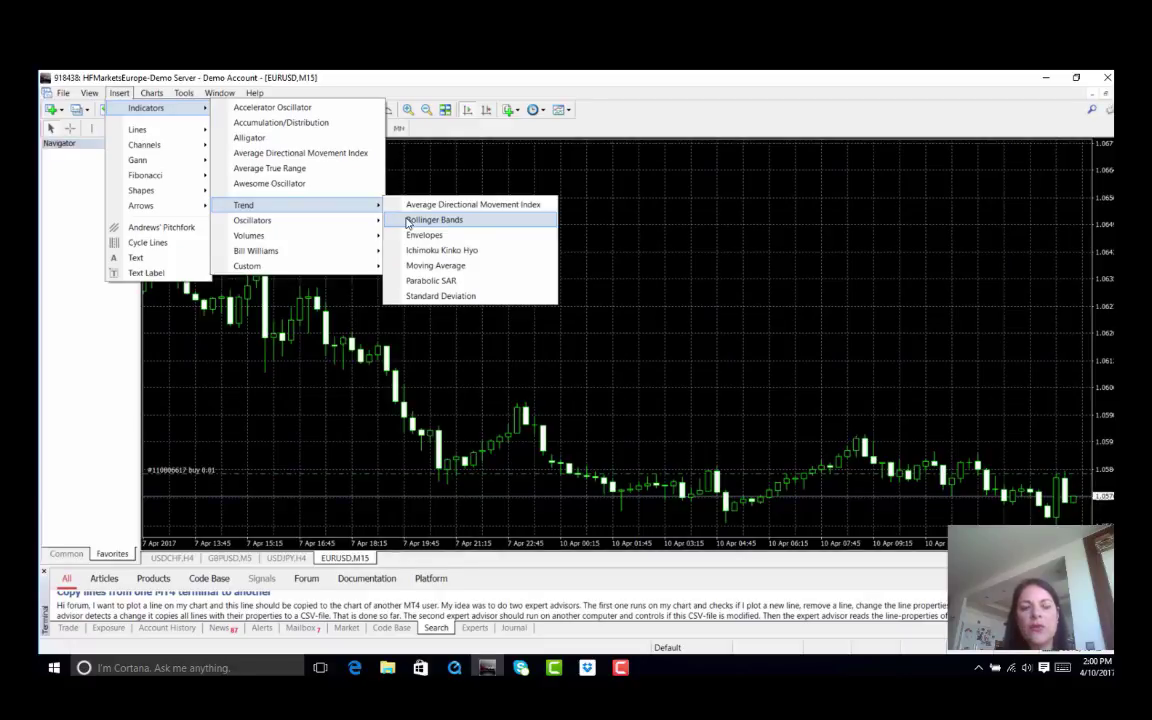
click(433, 219)
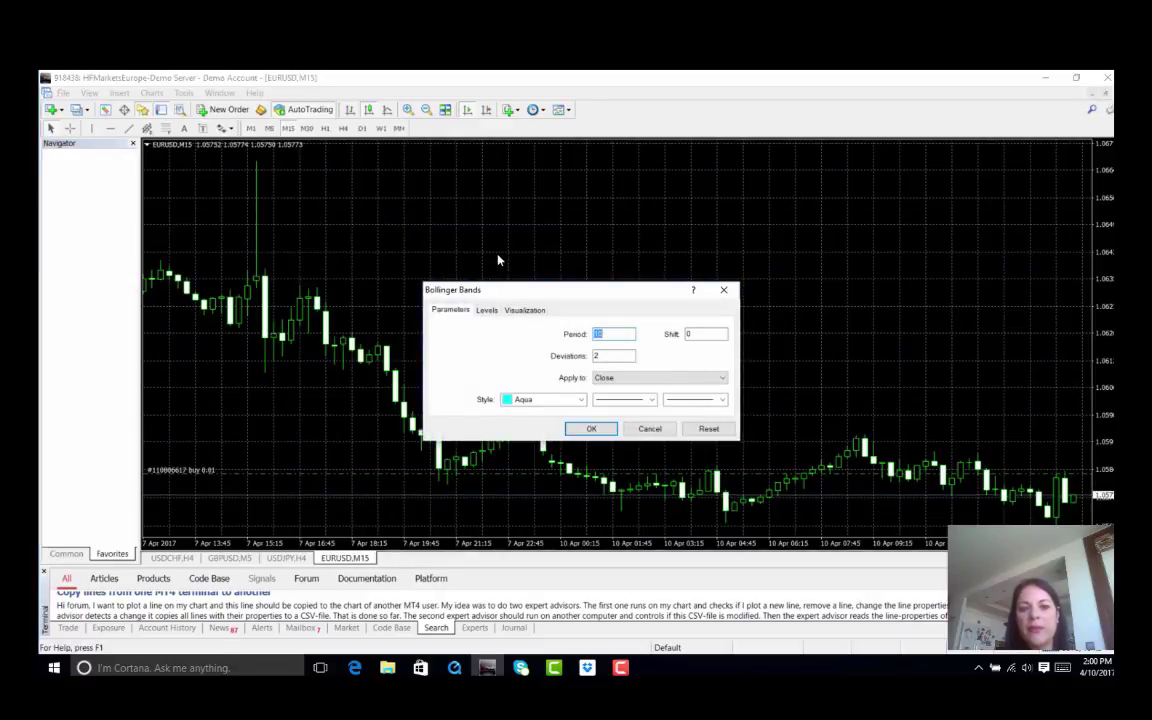
mouse_move(449, 258)
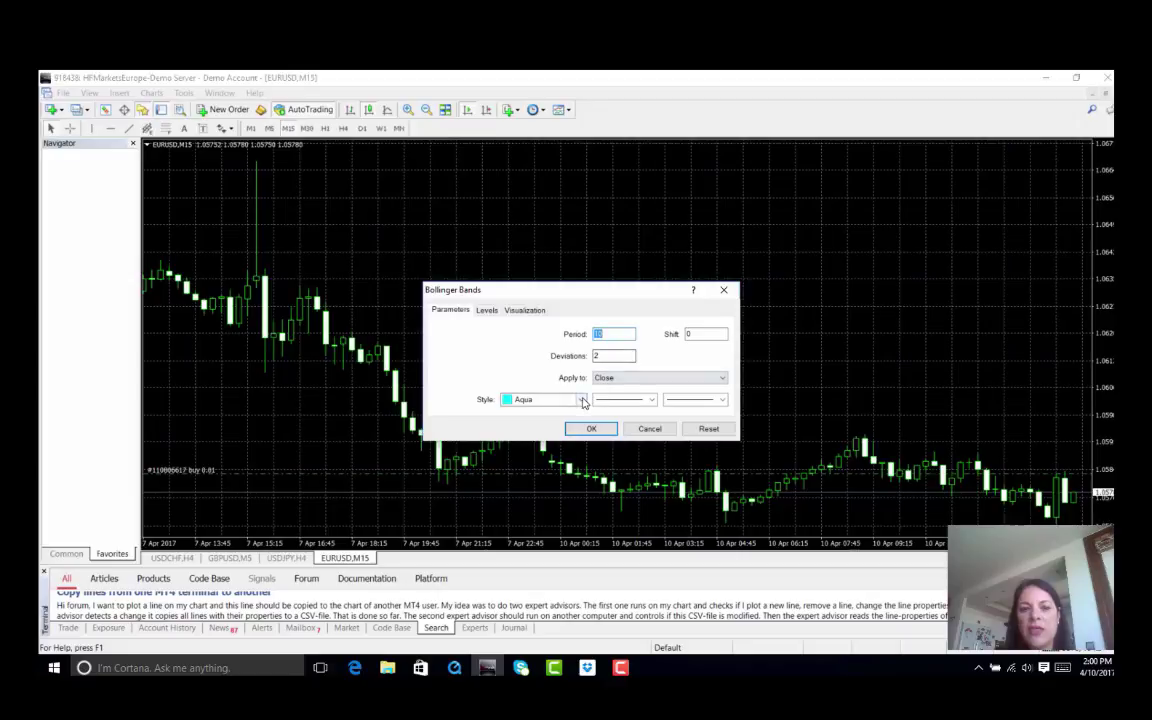
- Apply Bollinger Bands with period 10, deviations 2, drawn in red
click(581, 399)
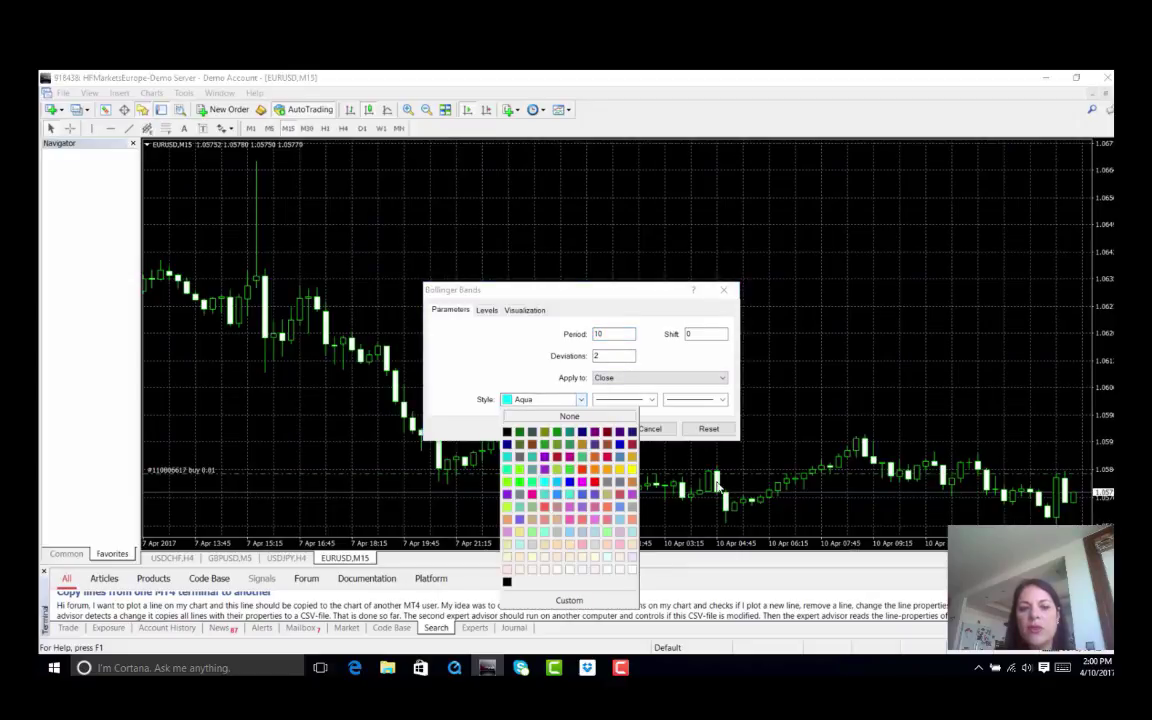
mouse_move(592, 476)
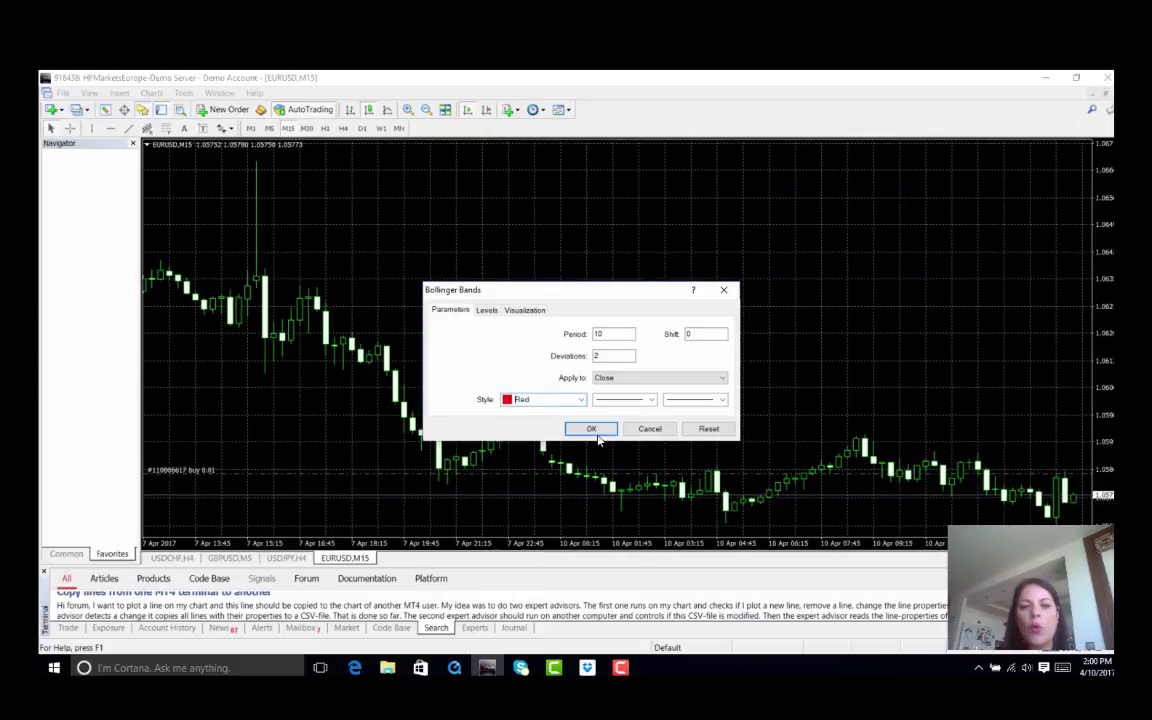
click(591, 428)
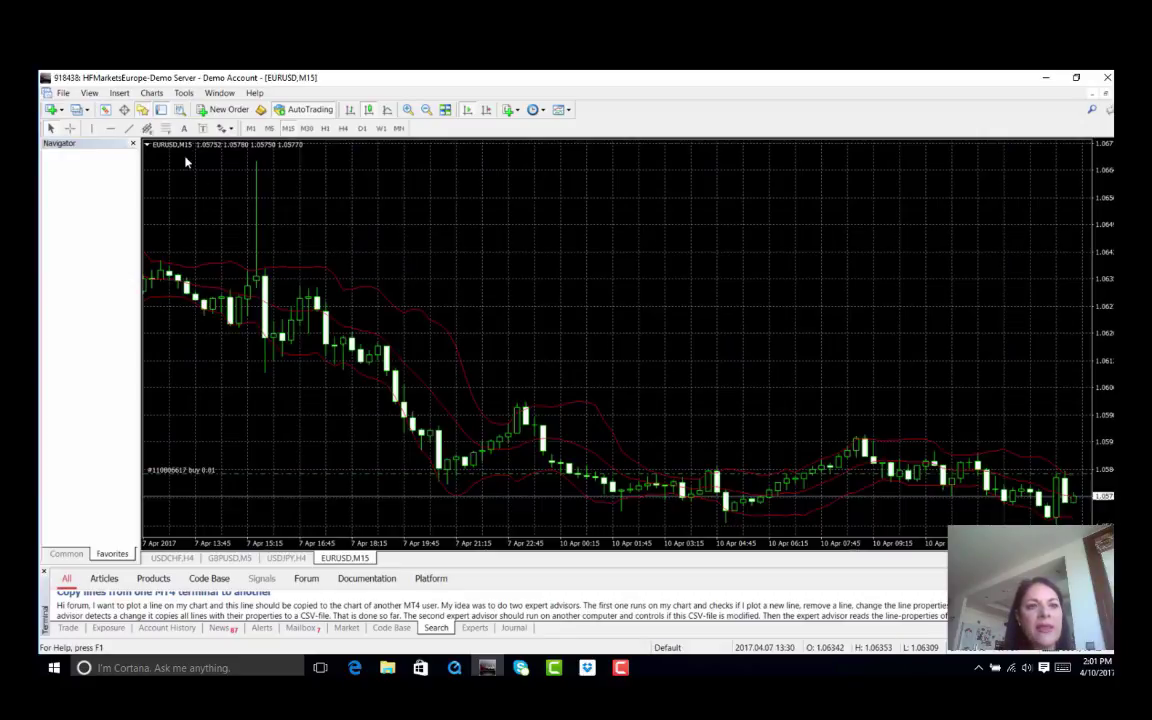
click(119, 92)
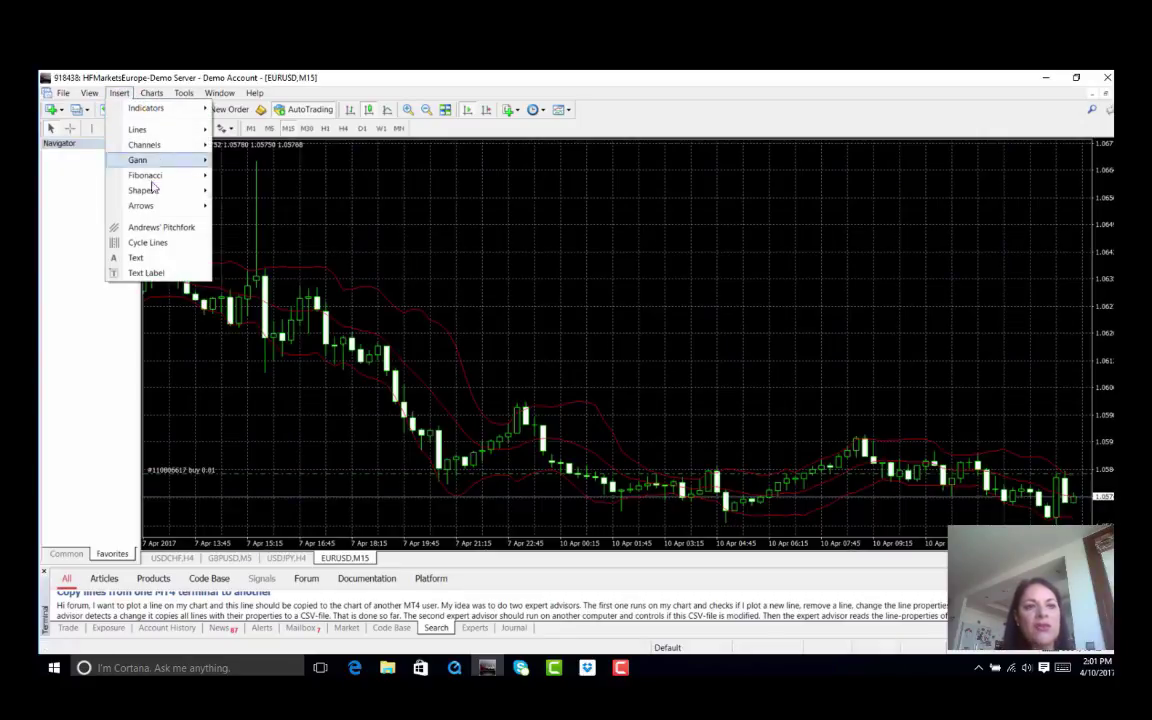
mouse_move(146, 108)
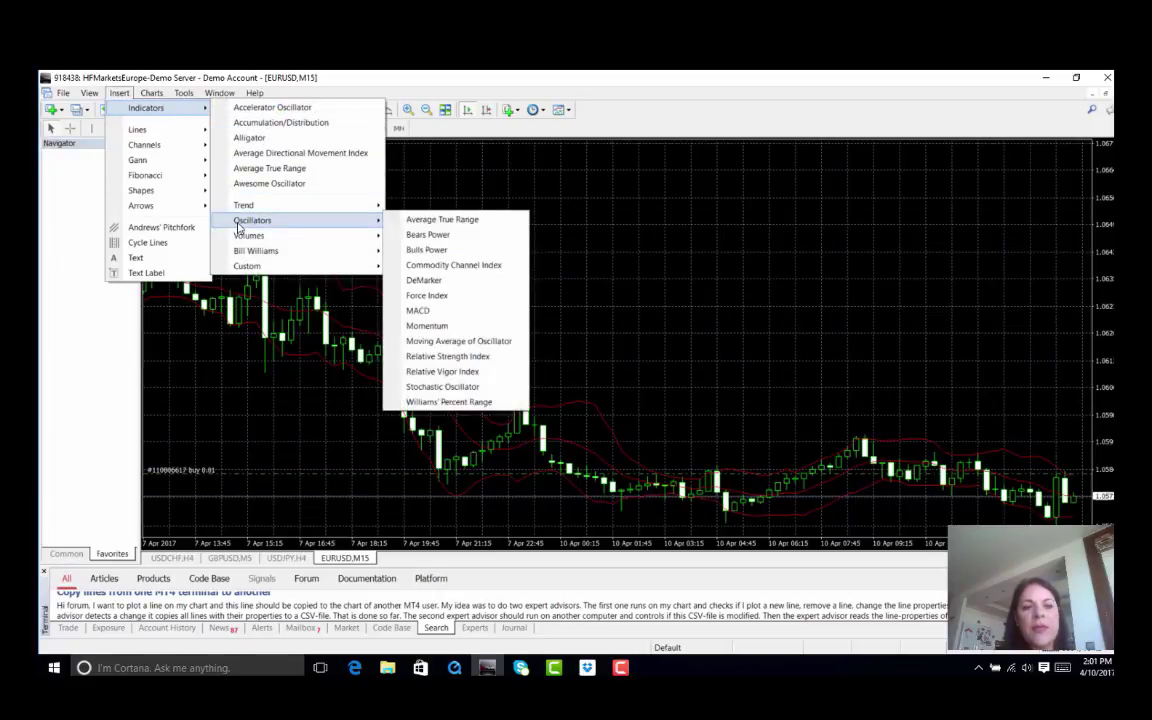
mouse_move(428, 234)
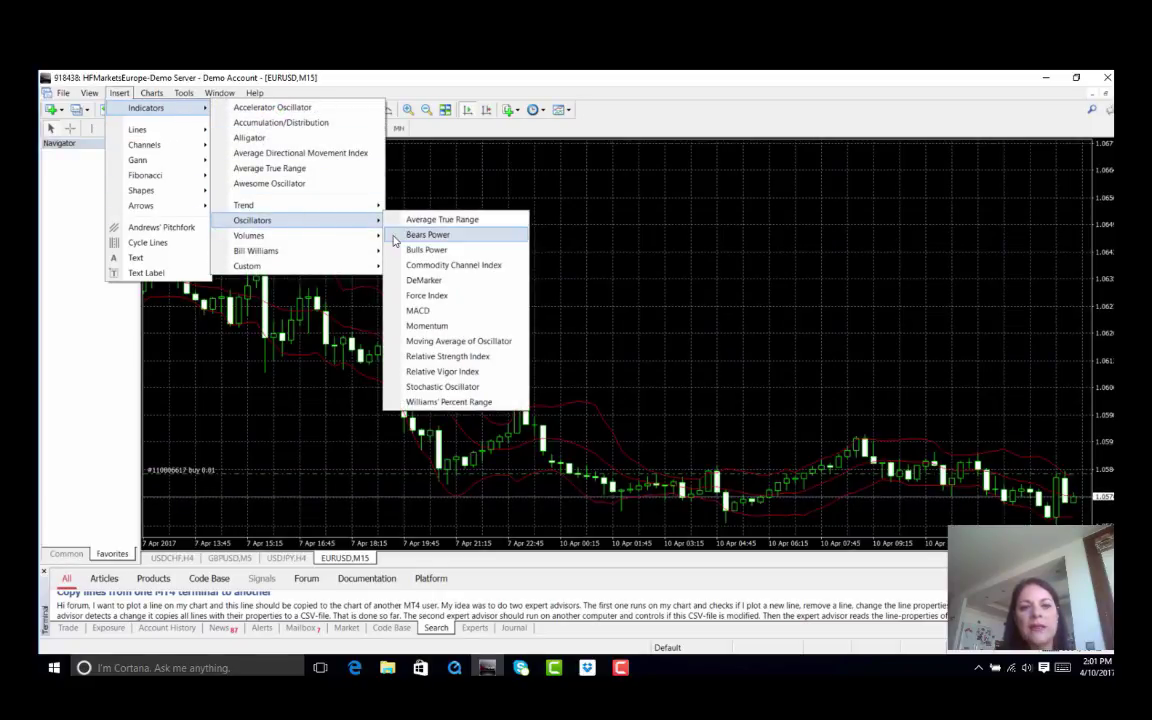
mouse_move(442, 387)
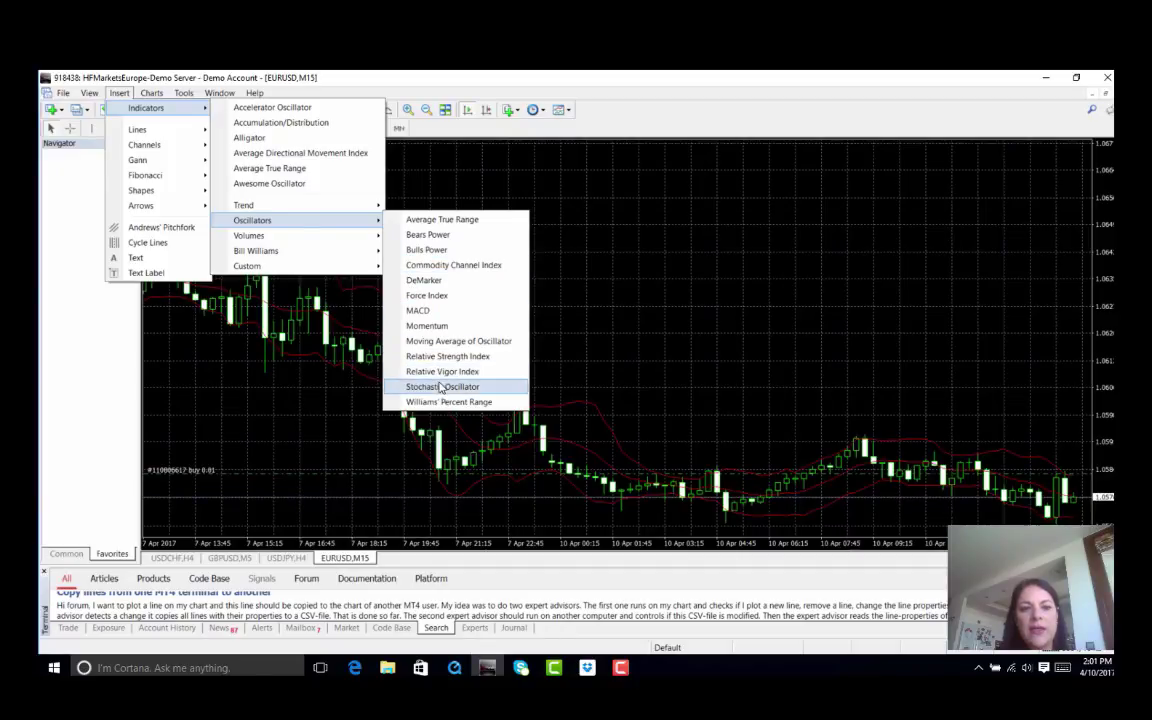
- Add the Stochastic Oscillator with default 5,3,3 settings in its own pane
click(442, 386)
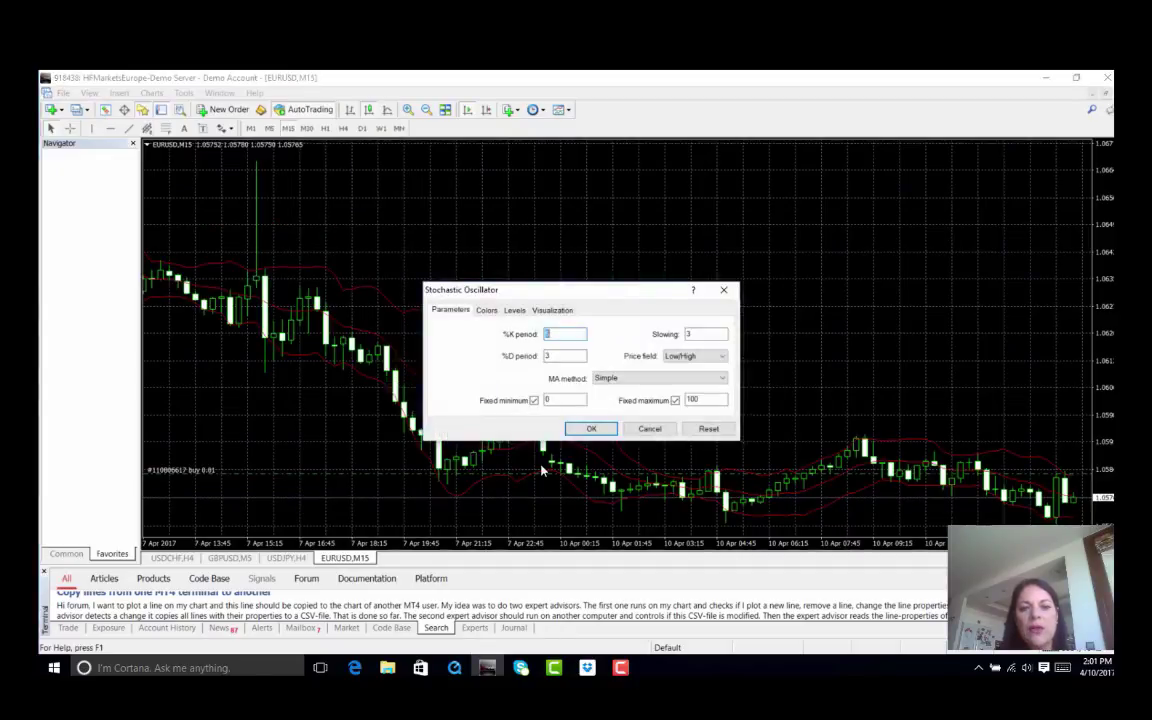
mouse_move(519, 380)
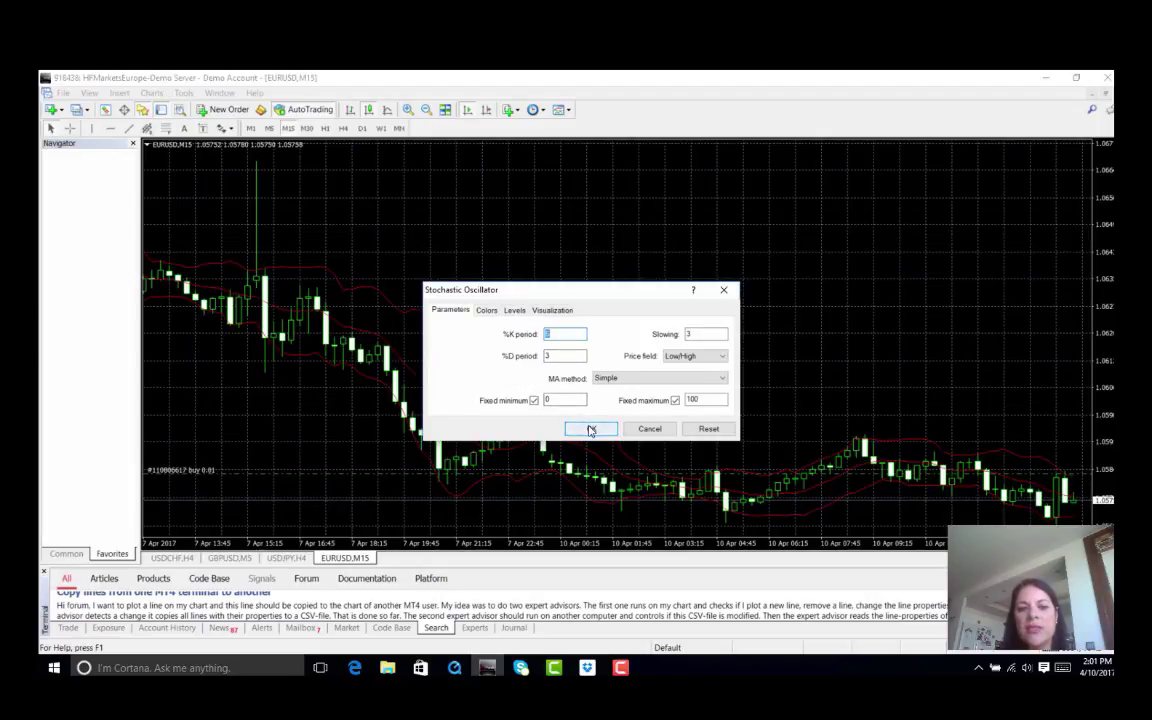
click(590, 428)
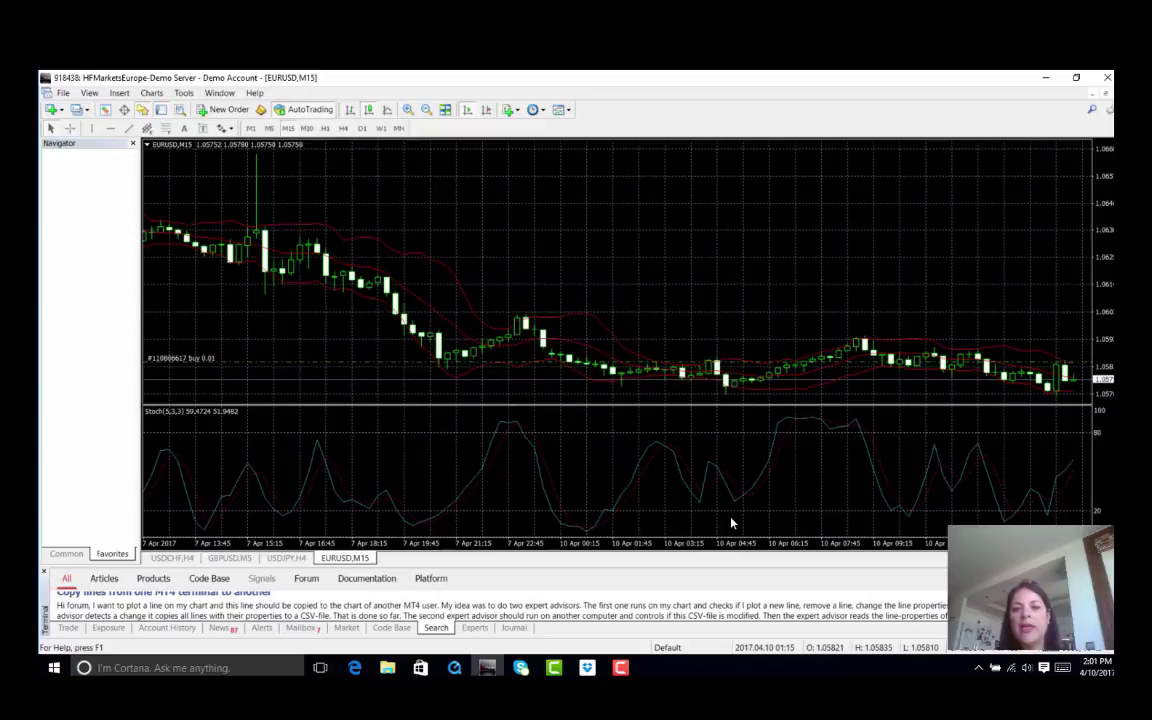